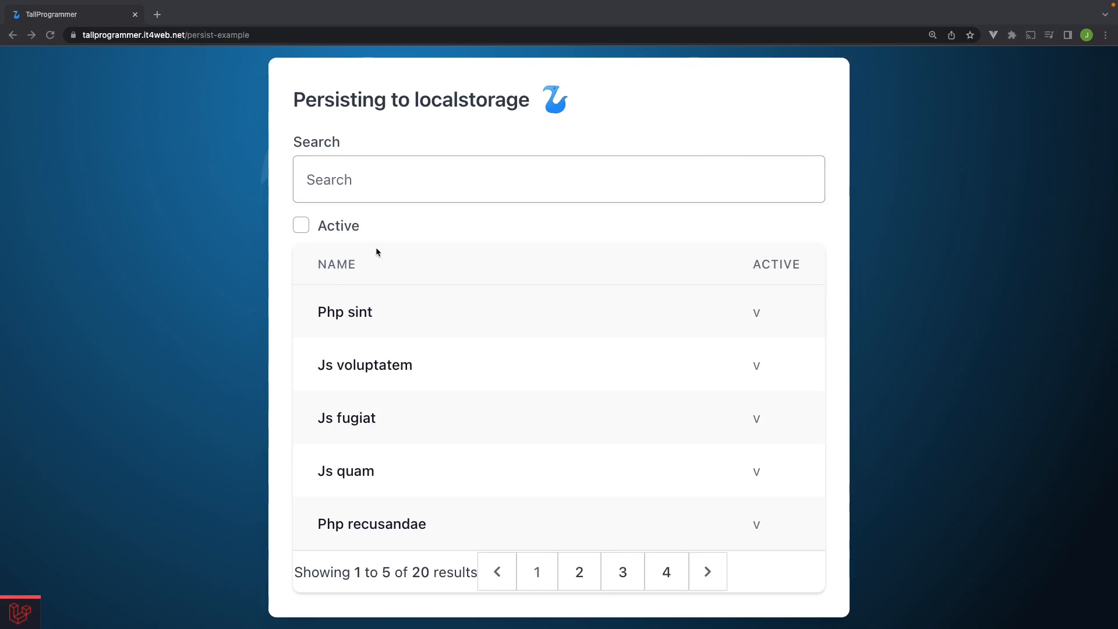
Step: Search the project list for php, toggling the Active filter on and back off
{"action": "left_click", "coordinate": [472, 180]}
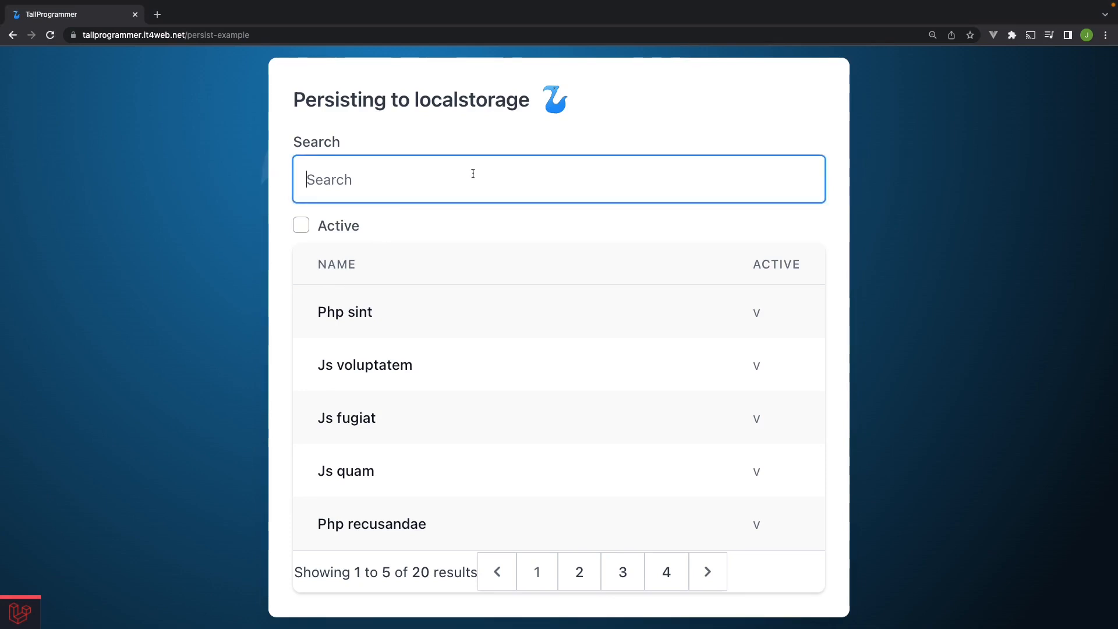
{"action": "type", "text": "php"}
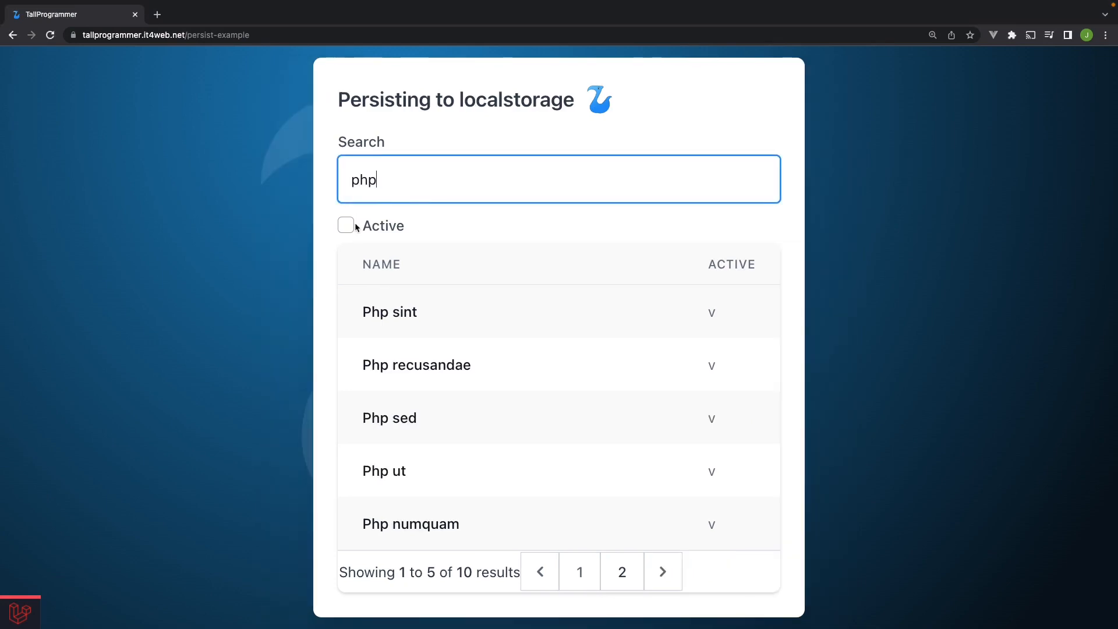
{"action": "left_click", "coordinate": [347, 225]}
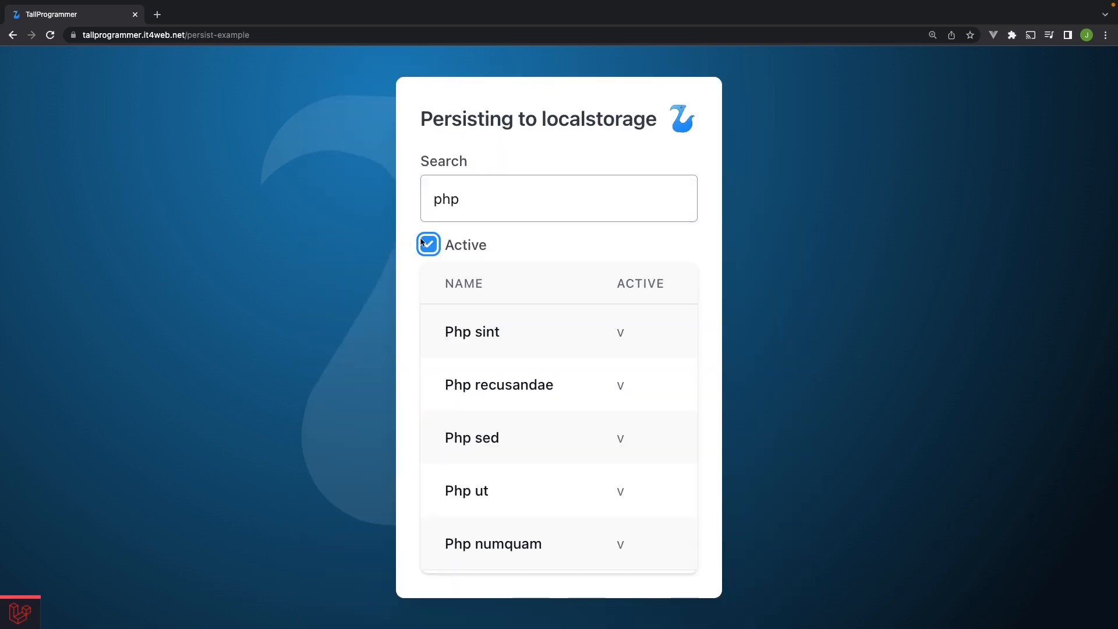
{"action": "left_click", "coordinate": [429, 245]}
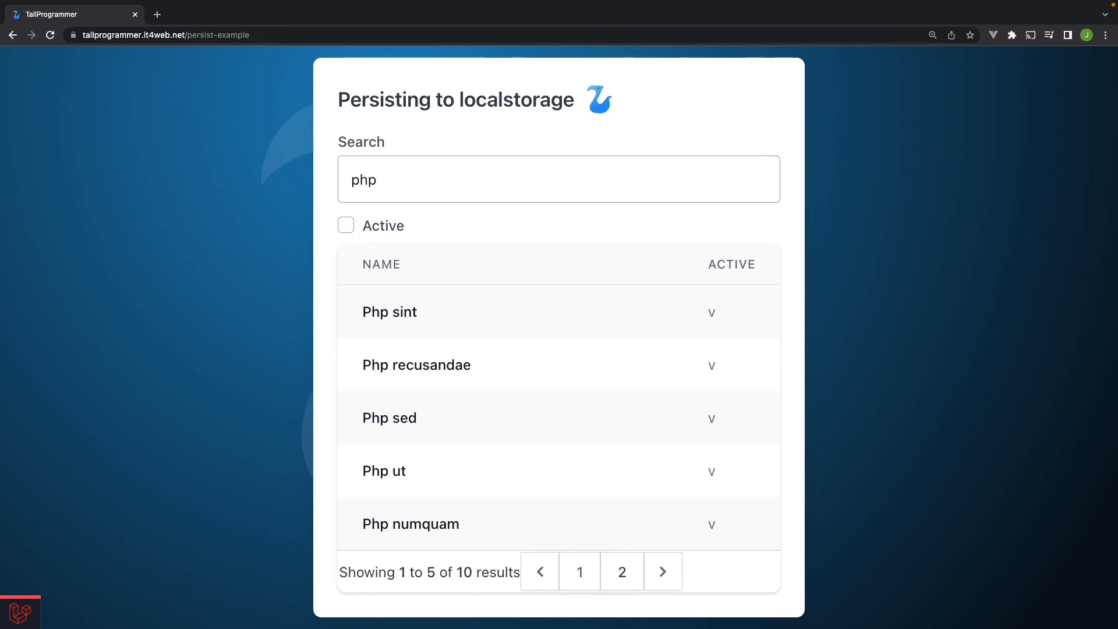
{"action": "mouse_move", "coordinate": [178, 364]}
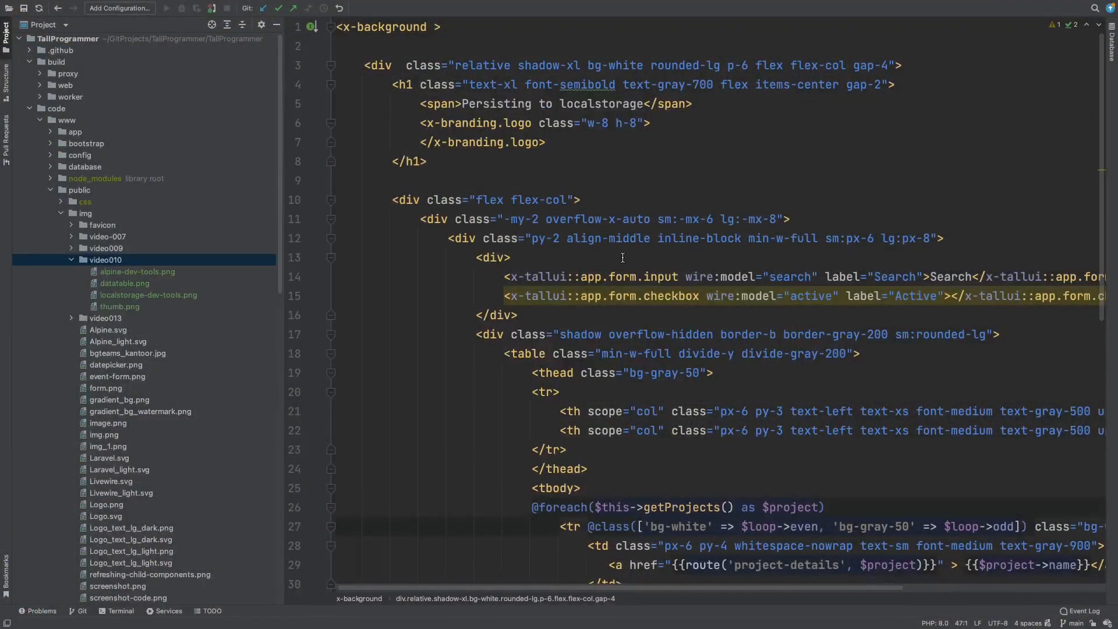
{"action": "left_click", "coordinate": [510, 258]}
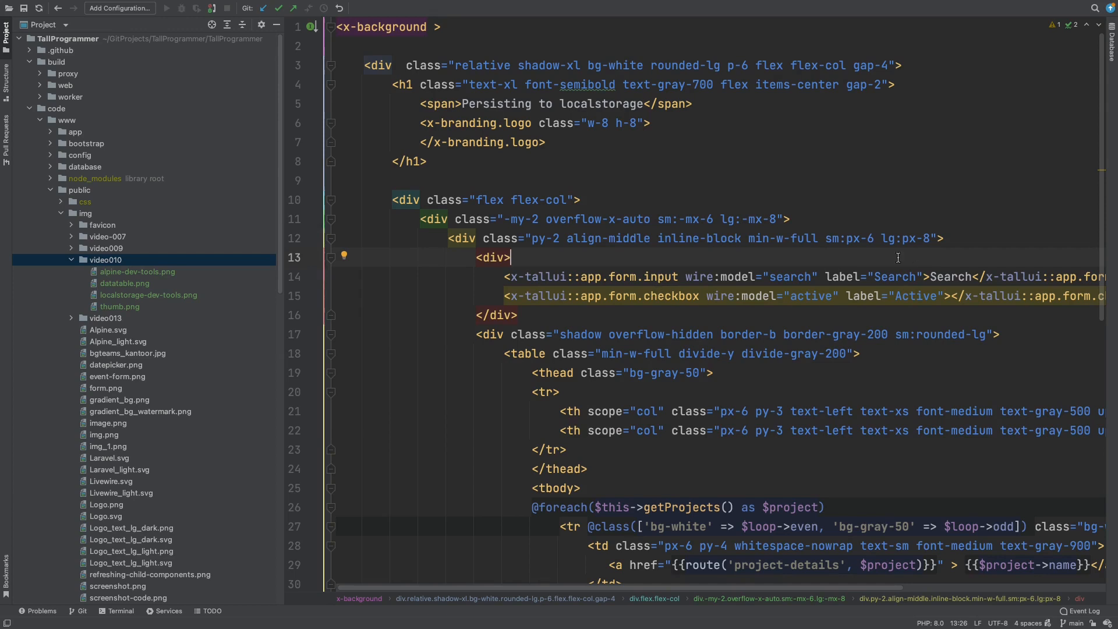
{"action": "mouse_move", "coordinate": [766, 272]}
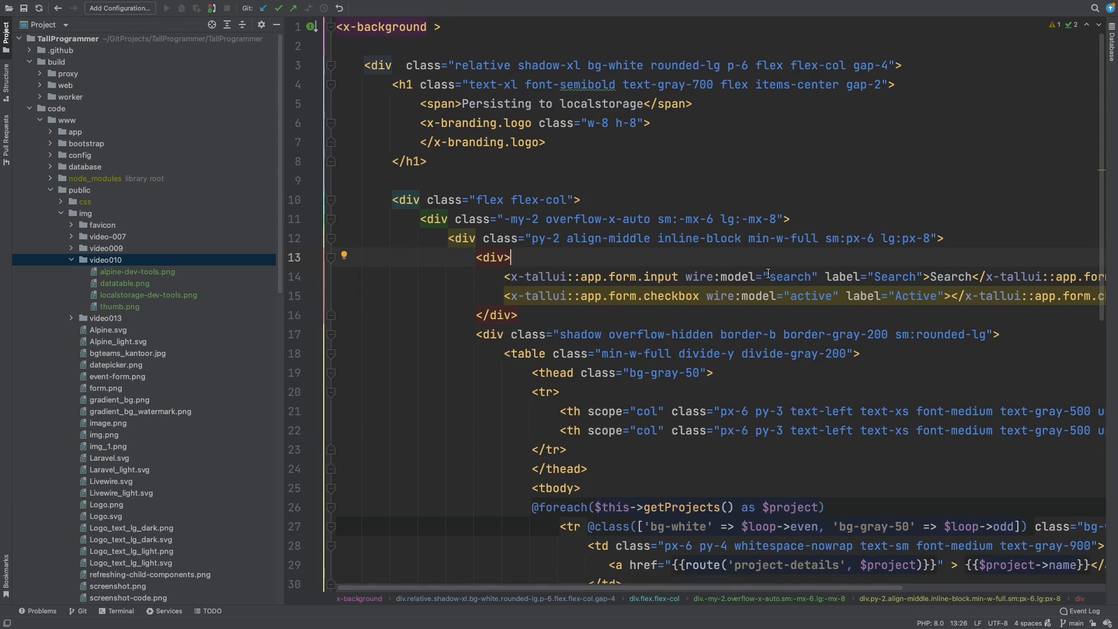
{"action": "double_click", "coordinate": [947, 277]}
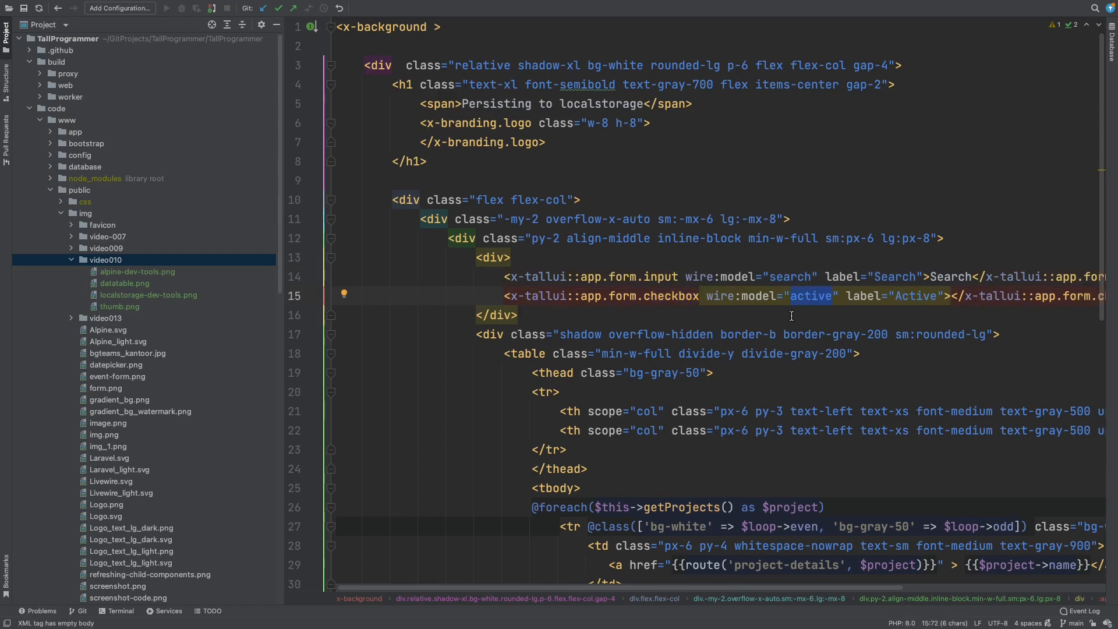
{"action": "scroll", "scroll_direction": "down", "scroll_amount": 3}
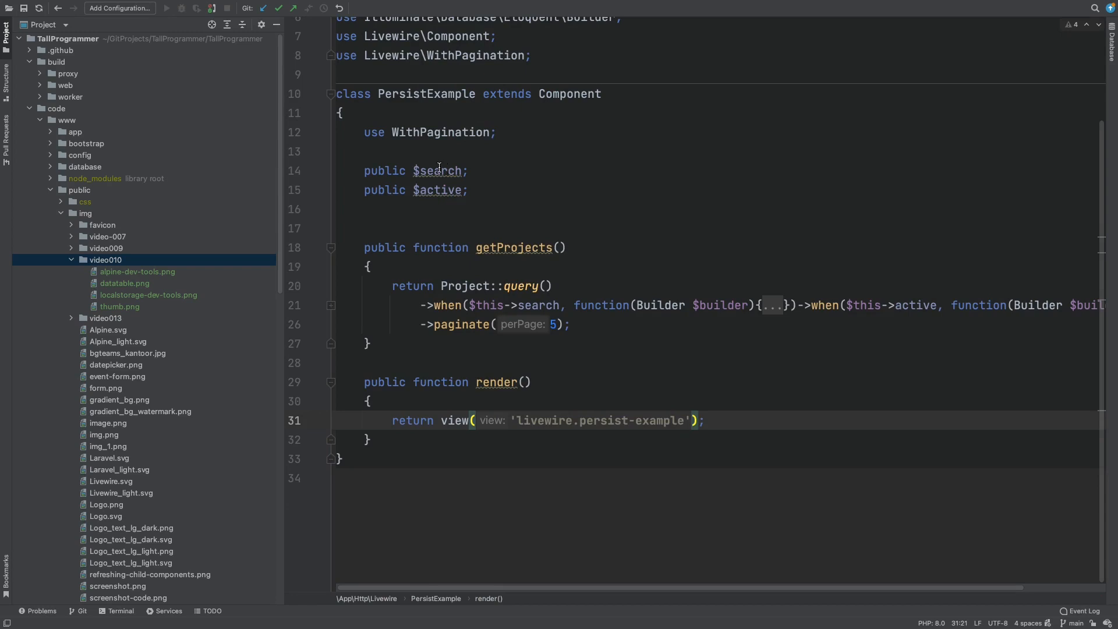
{"action": "mouse_move", "coordinate": [427, 170]}
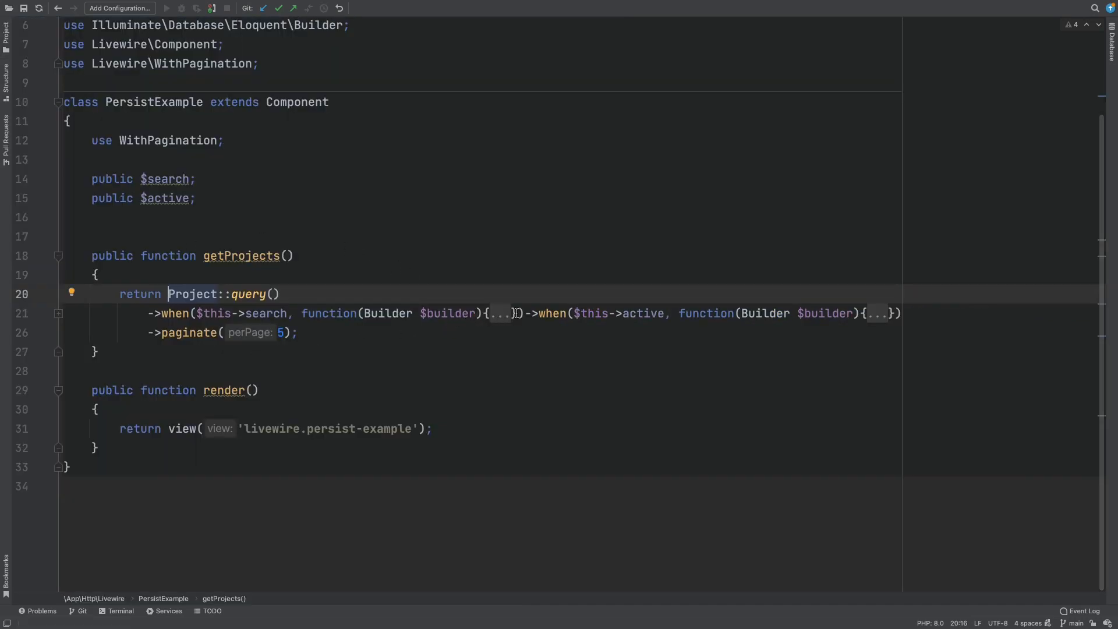
Step: Unfold the collapsed when() closures filtering by name and active in getProjects
{"action": "key", "text": "Enter"}
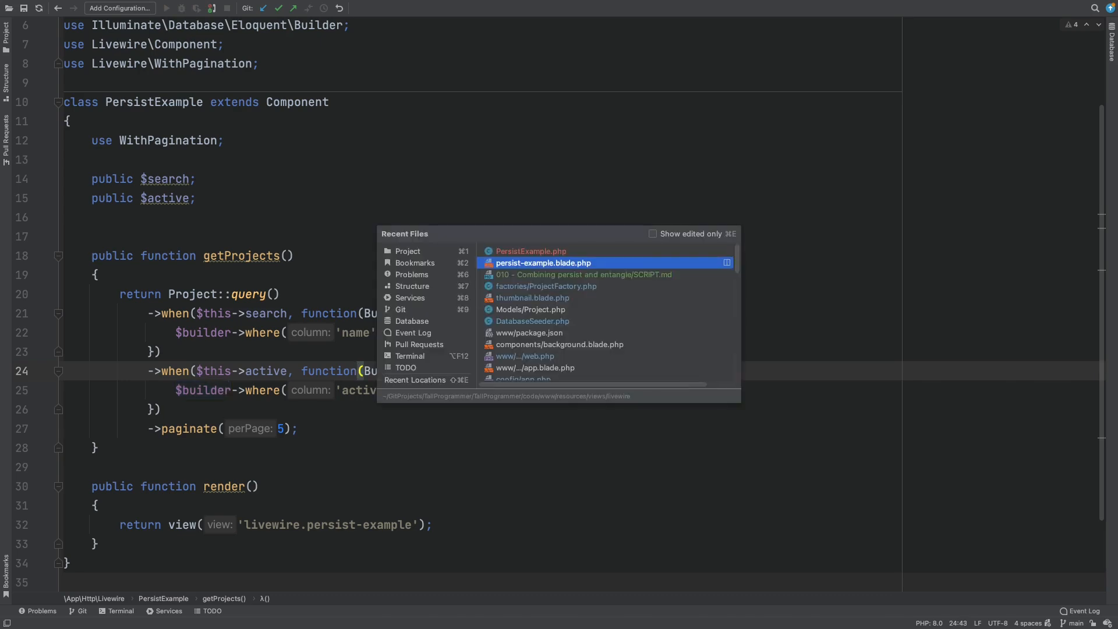
Step: In persist-example.blade.php, add a wrapping div with an empty multi-line x-data object
{"action": "key", "text": "Down"}
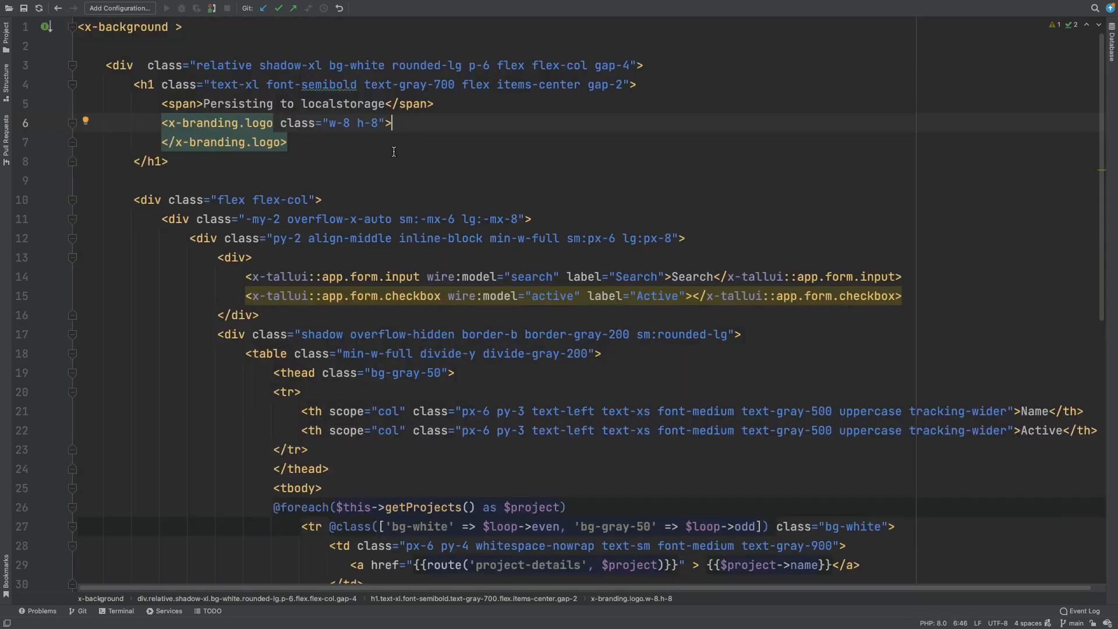
{"action": "type", "text": "d"}
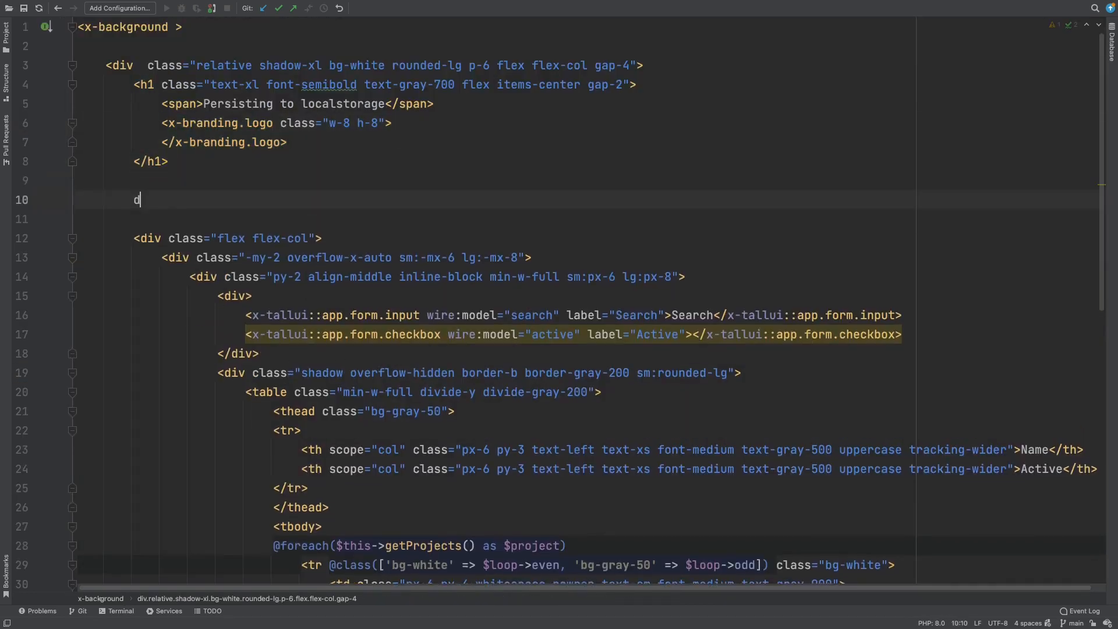
{"action": "type", "text": "iv >"}
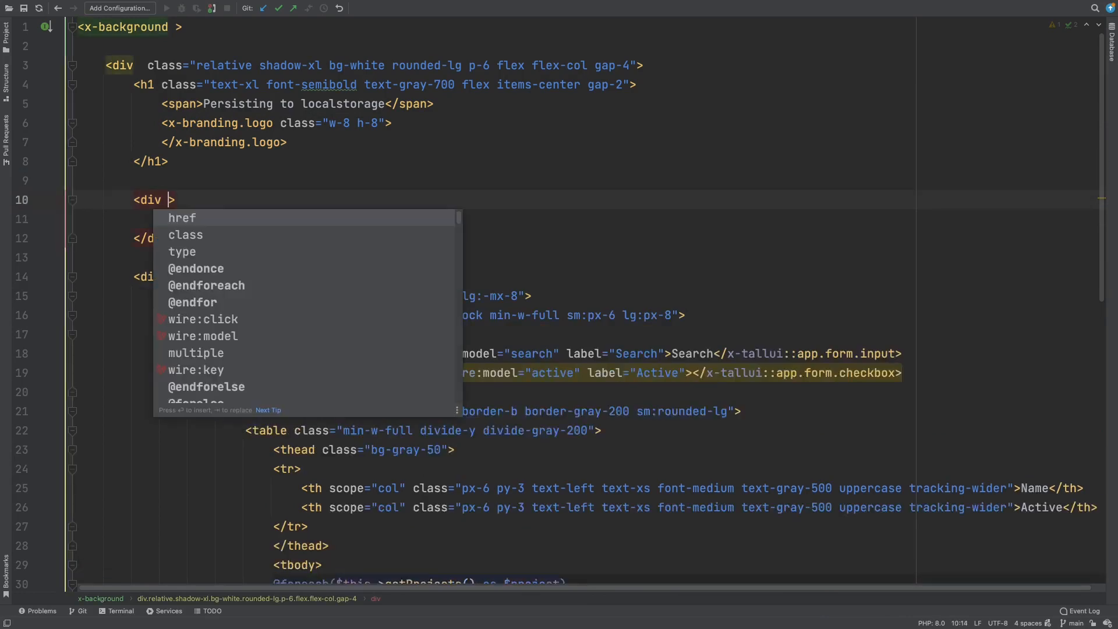
{"action": "type", "text": "x-data"}
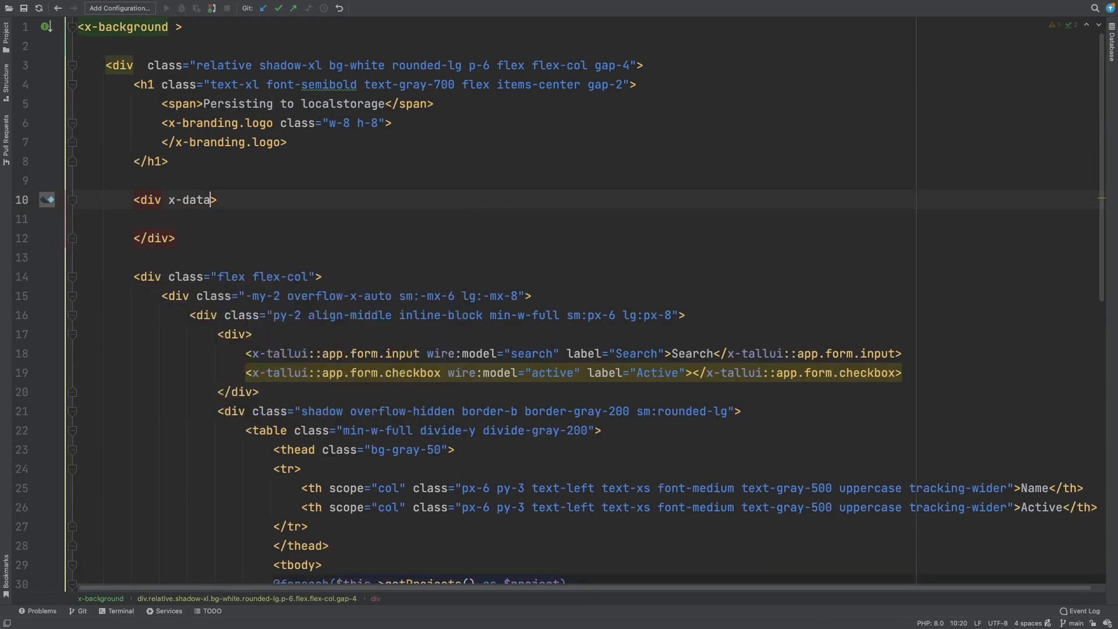
{"action": "type", "text": "=\"{}\""}
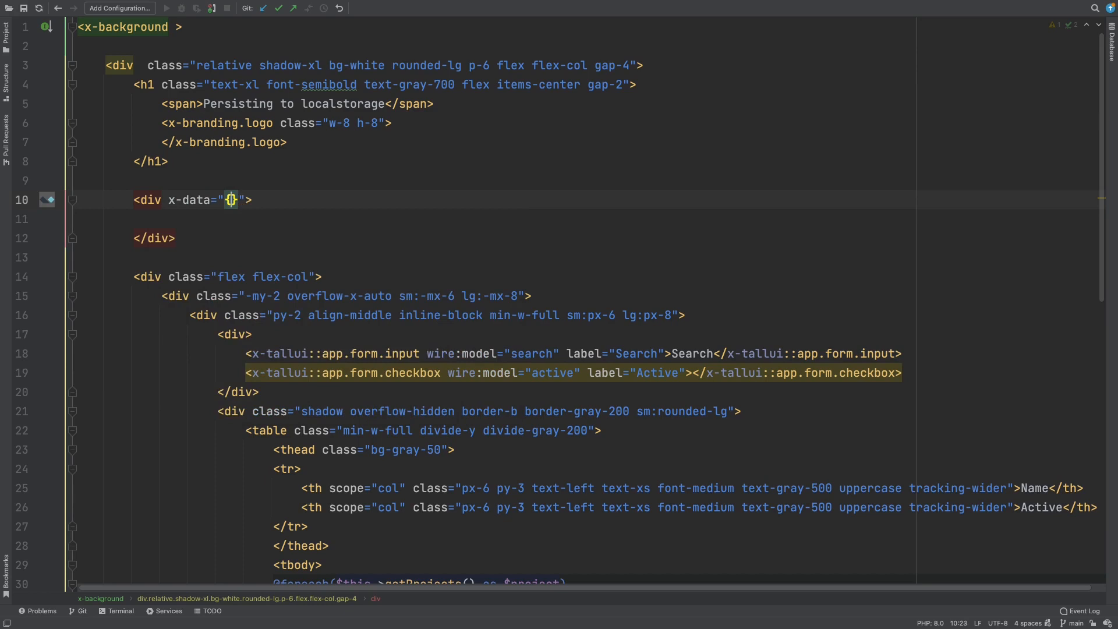
{"action": "key", "text": "Enter"}
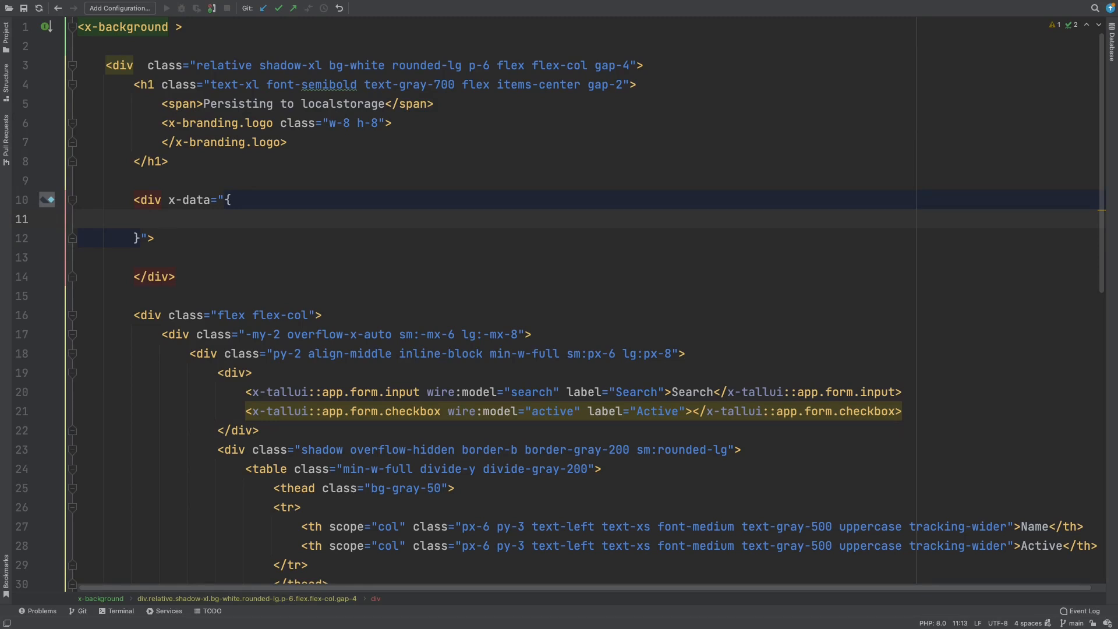
{"action": "type", "text": "'search:"}
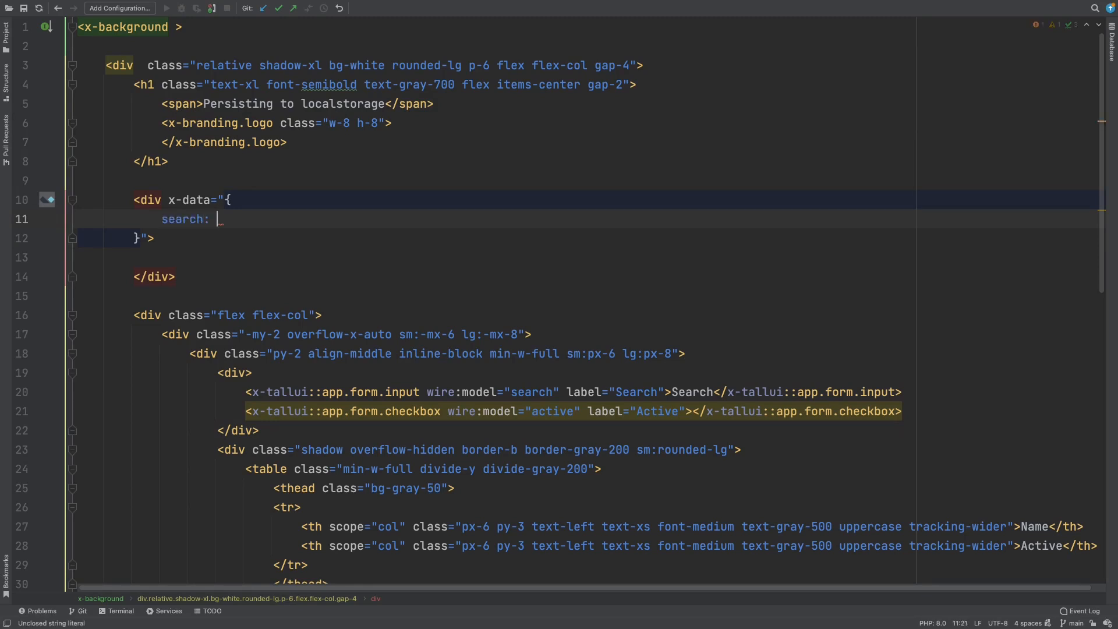
{"action": "type", "text": "@ent"}
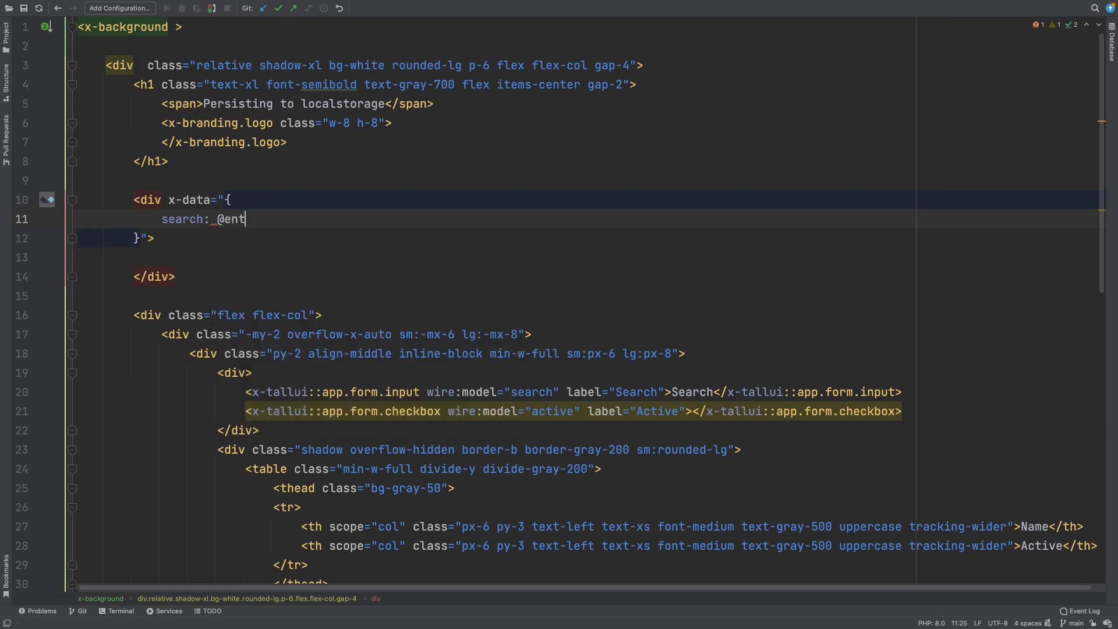
{"action": "type", "text": "ang"}
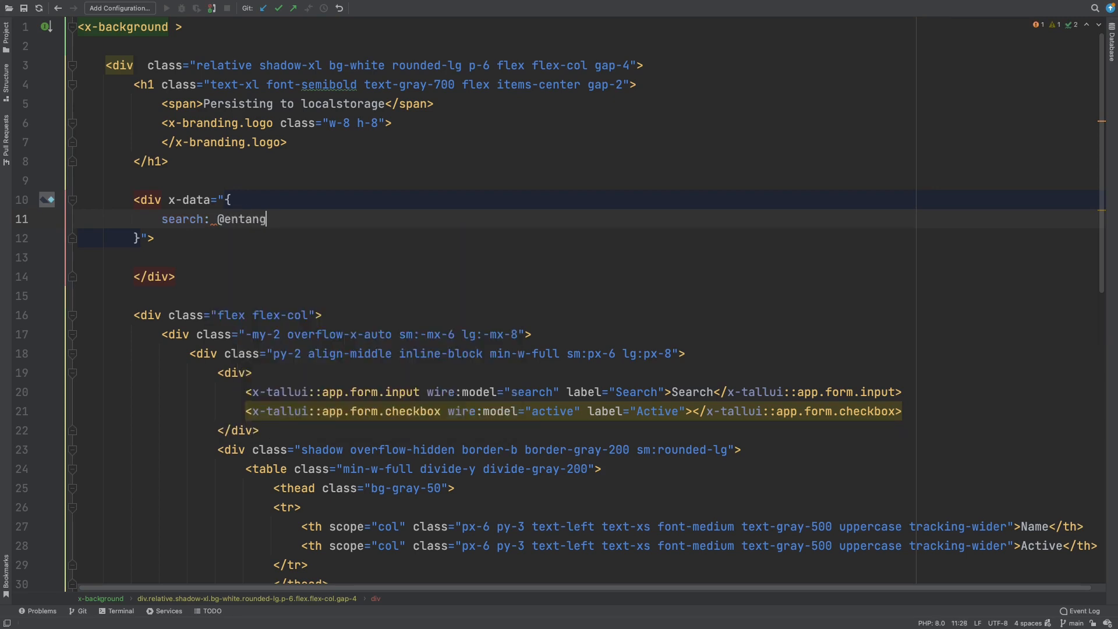
{"action": "type", "text": "le('search'),"}
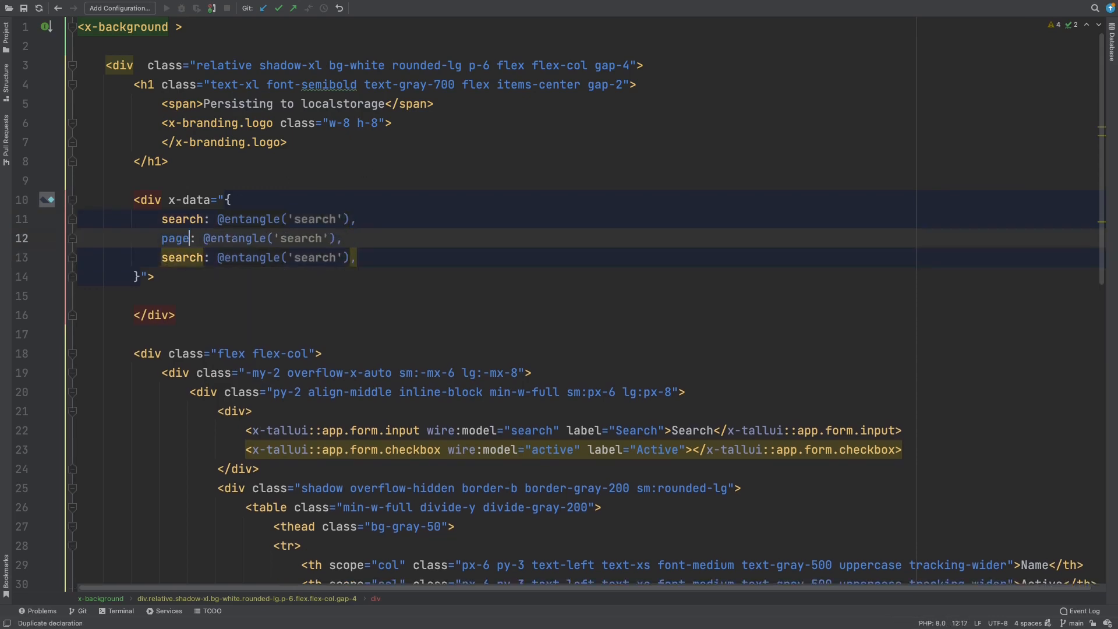
{"action": "double_click", "coordinate": [299, 238]}
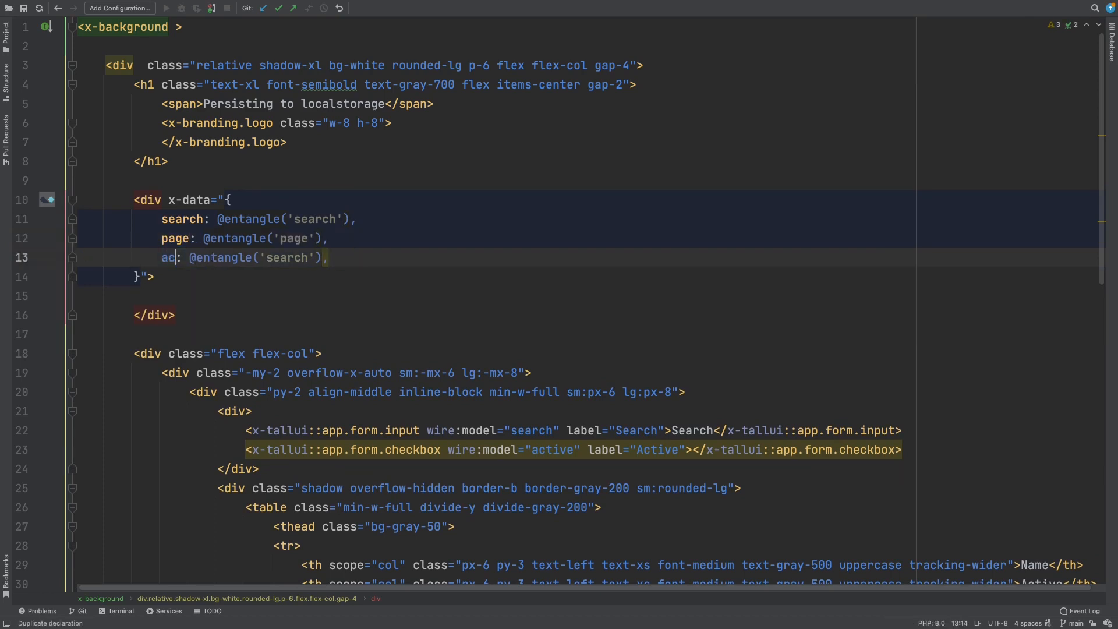
{"action": "type", "text": "tive"}
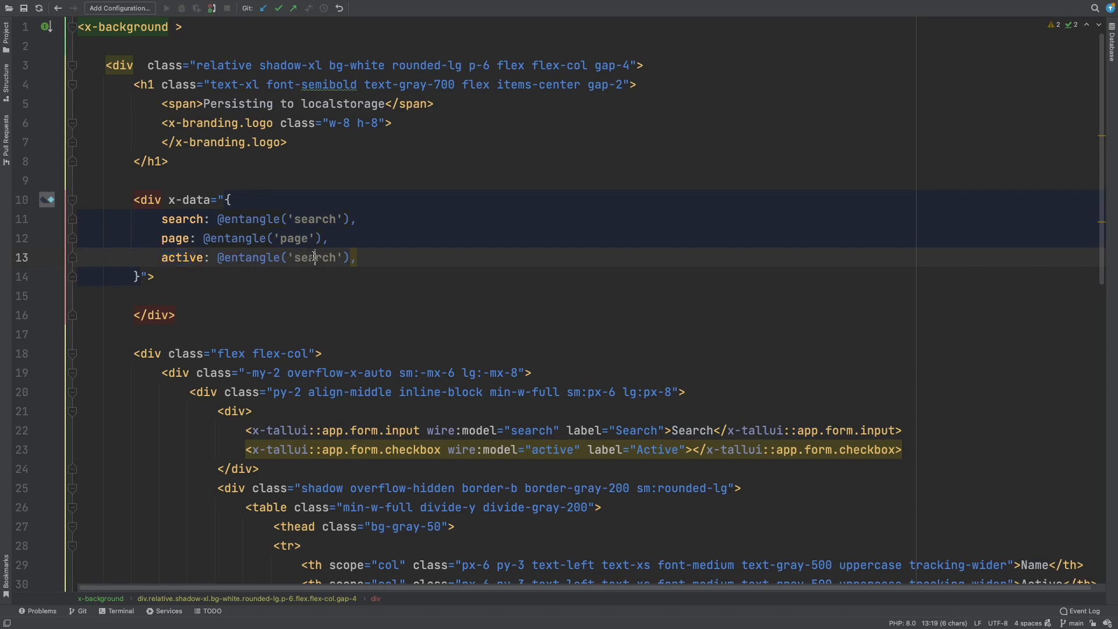
{"action": "type", "text": "active"}
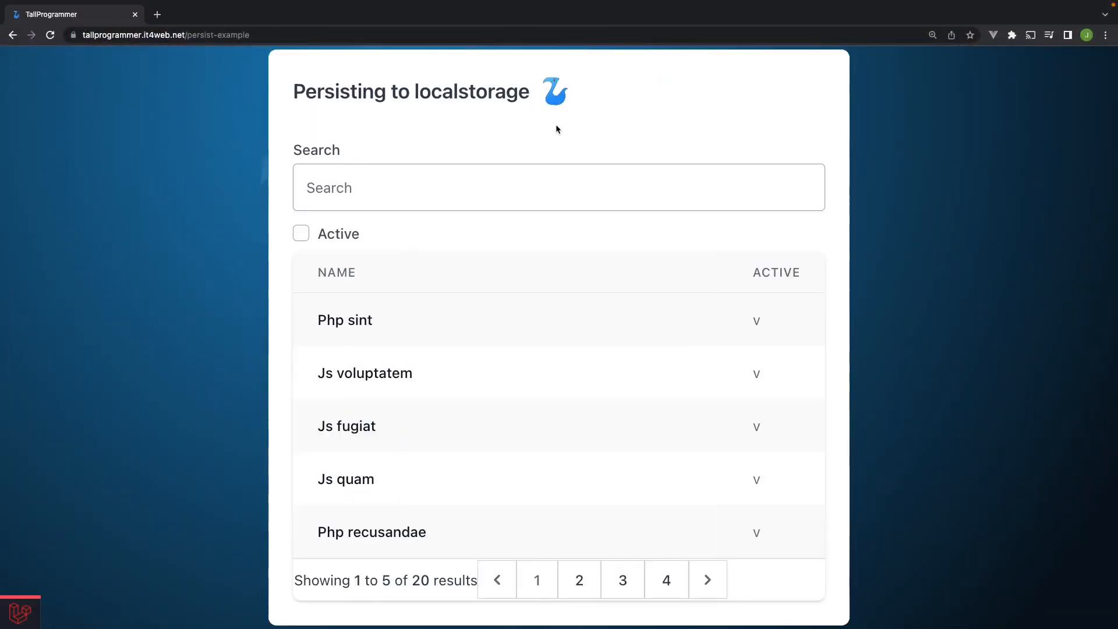
Step: Reload the page and search for php while watching the Alpine component data
{"action": "key", "text": "F12"}
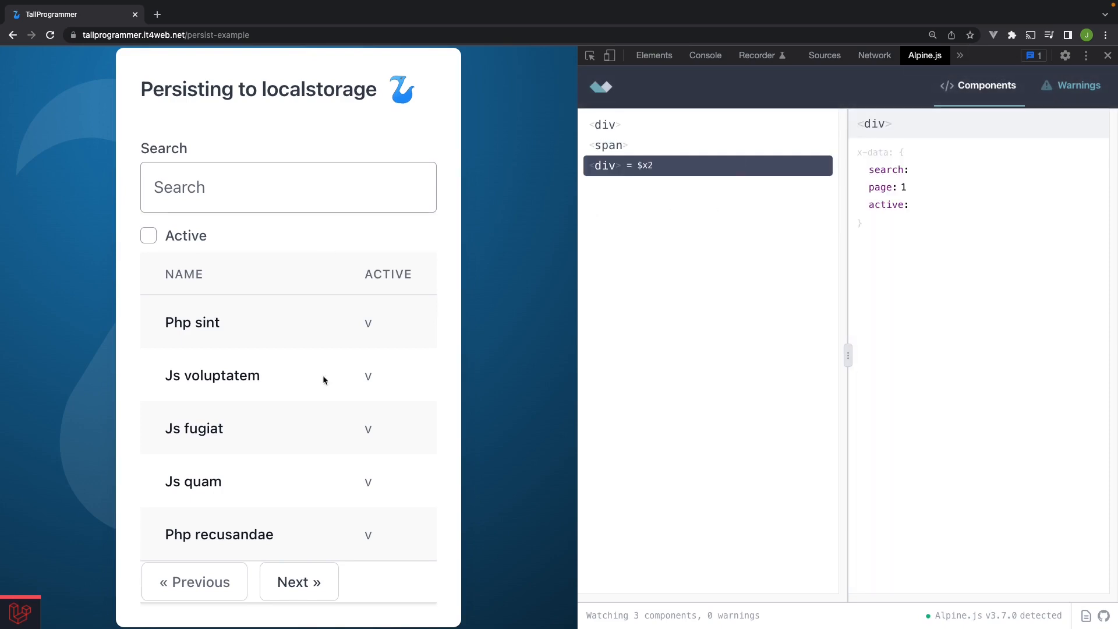
{"action": "left_click", "coordinate": [288, 187]}
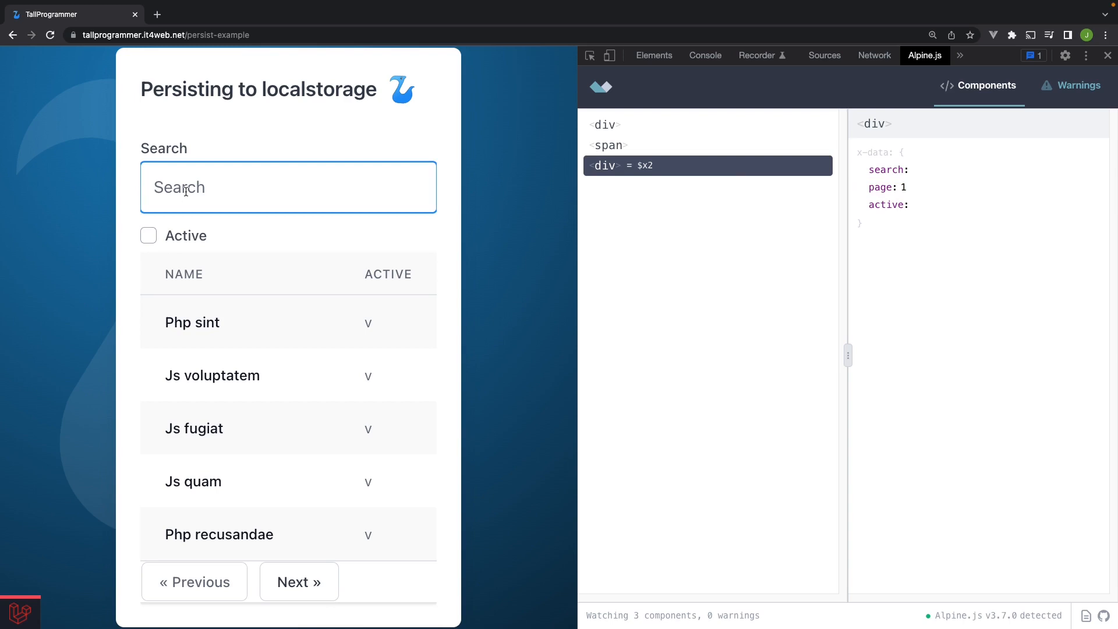
{"action": "type", "text": "php"}
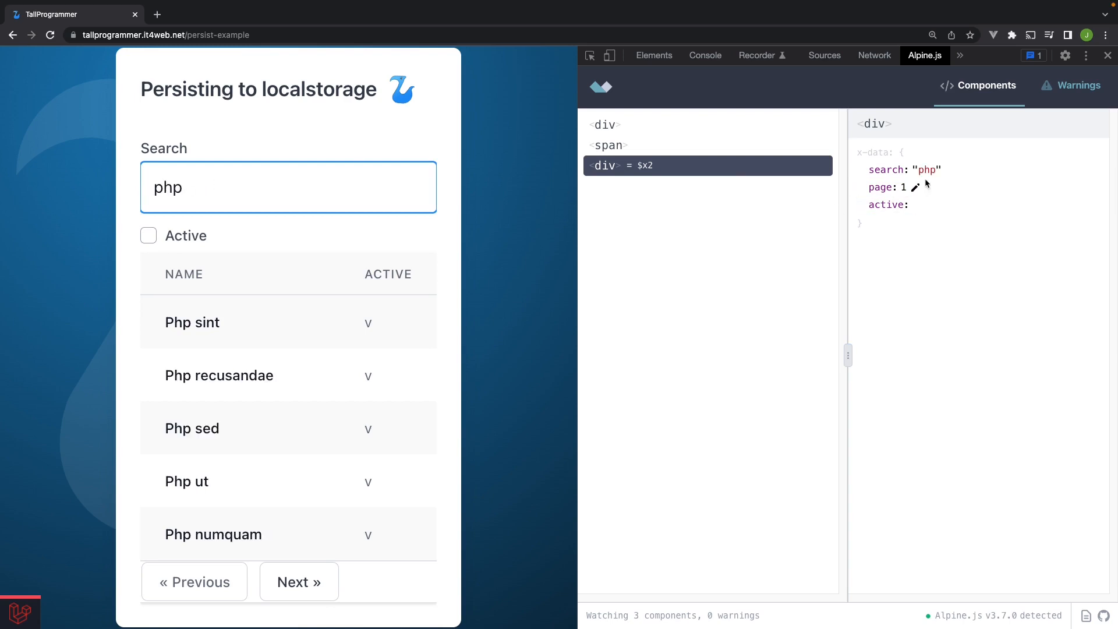
{"action": "left_click", "coordinate": [148, 235]}
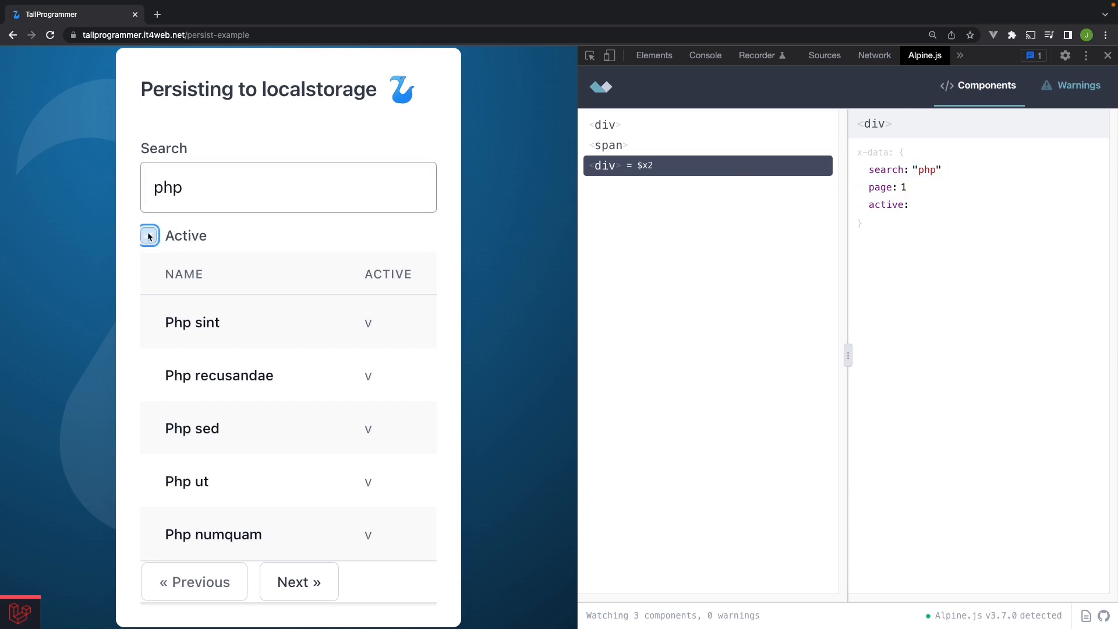
Step: Toggle Active on, set it back to false in the panel, and change the search to js
{"action": "left_click", "coordinate": [149, 236]}
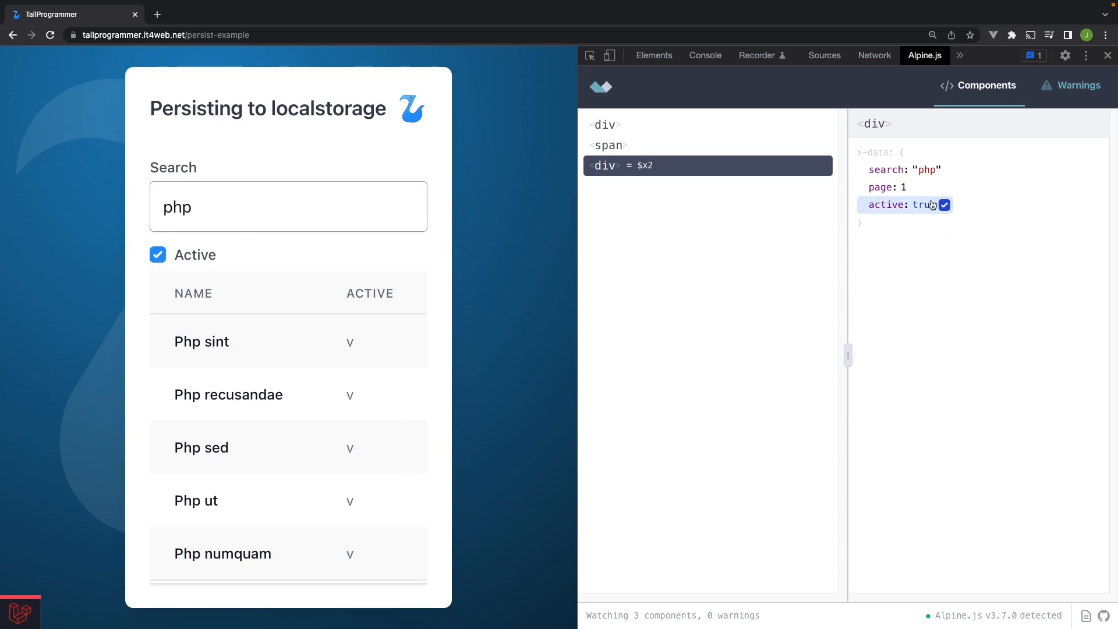
{"action": "left_click", "coordinate": [157, 255]}
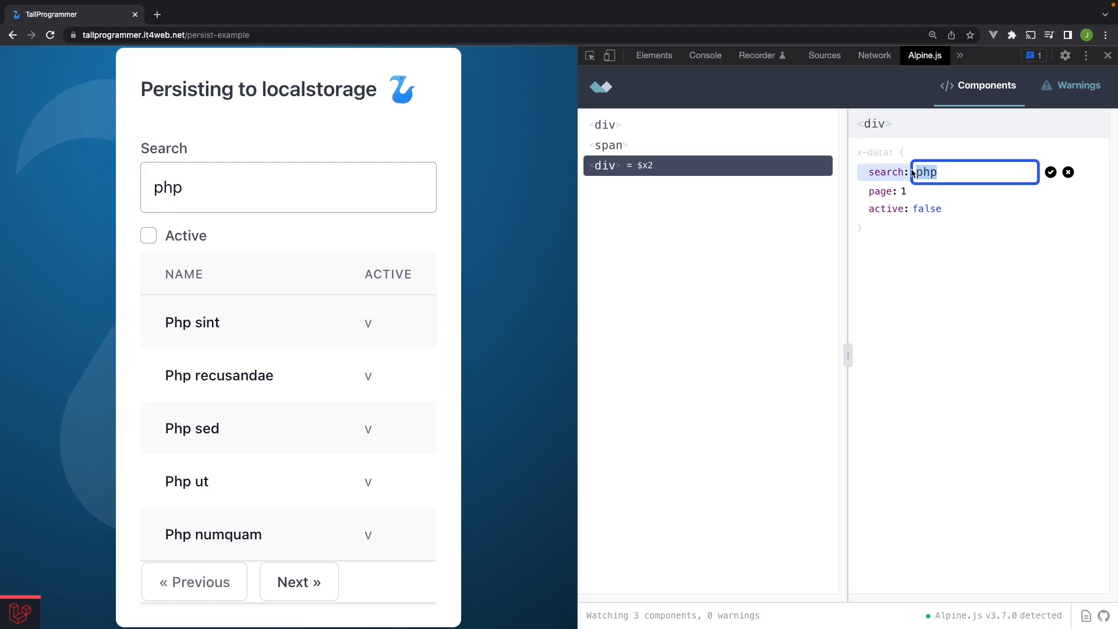
{"action": "type", "text": "js"}
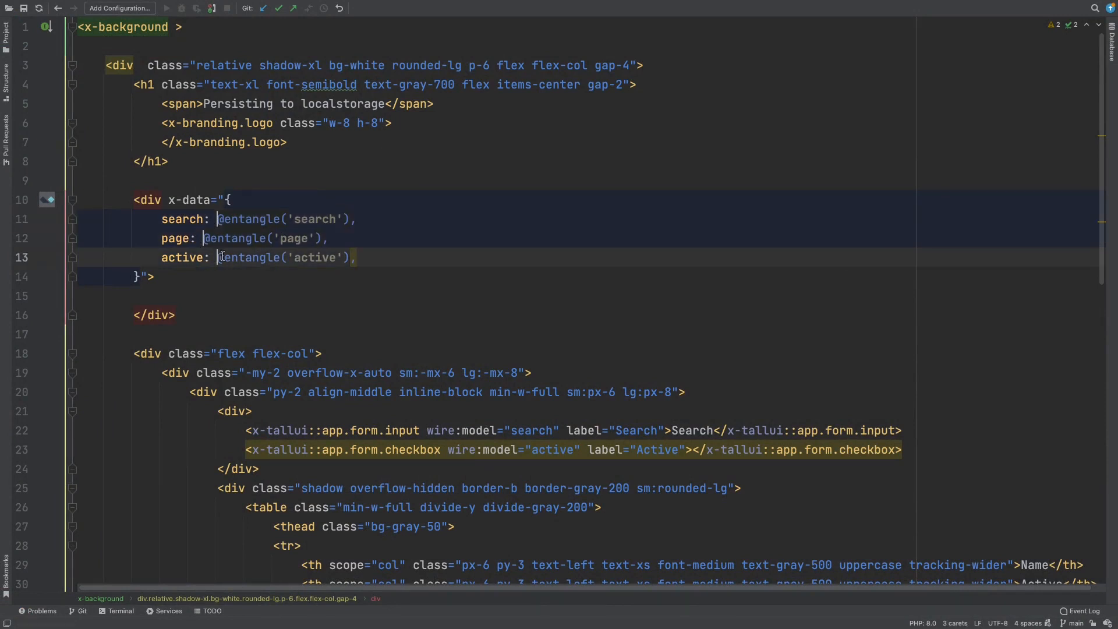
{"action": "type", "text": "$persist("}
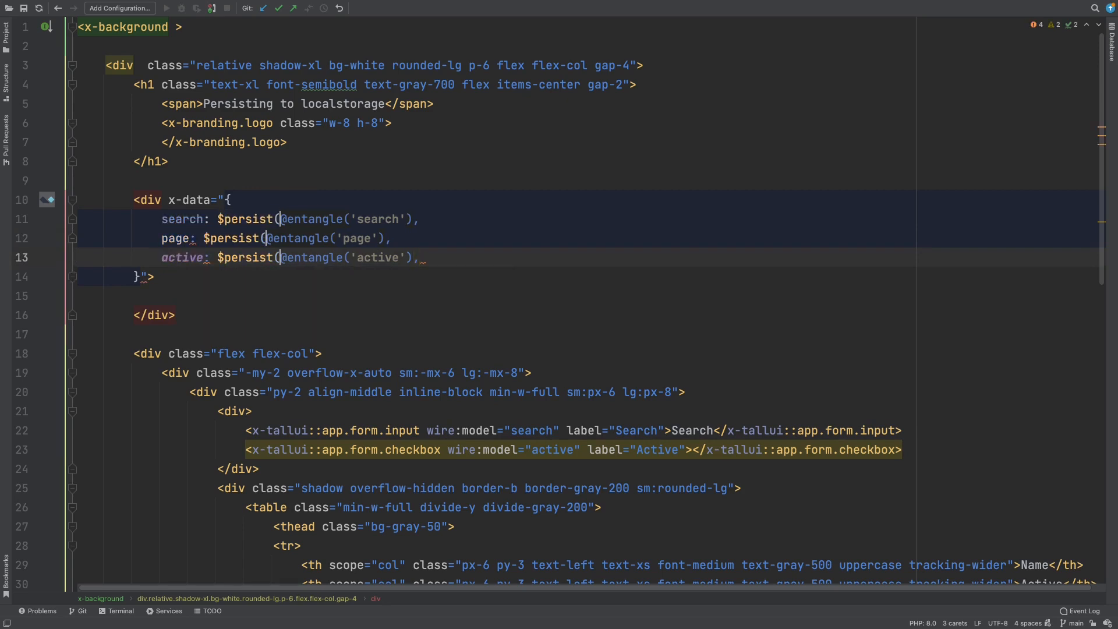
{"action": "type", "text": ")"}
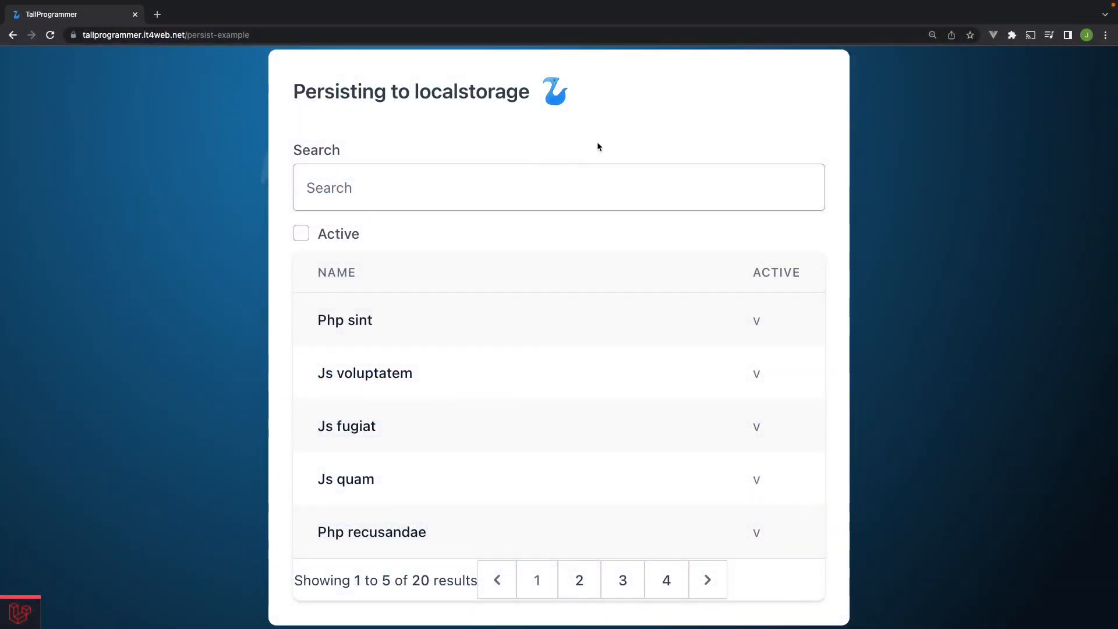
Step: Show the Application panel's Local Storage with _x_search, _x_page and _x_active entries
{"action": "key", "text": "F12"}
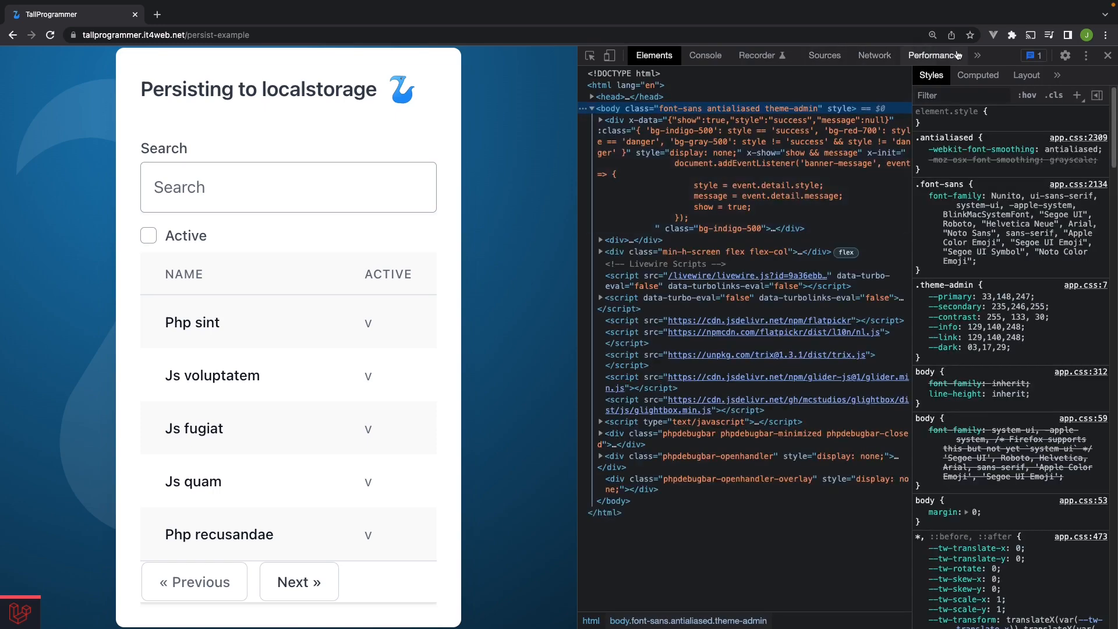
{"action": "left_click", "coordinate": [977, 56]}
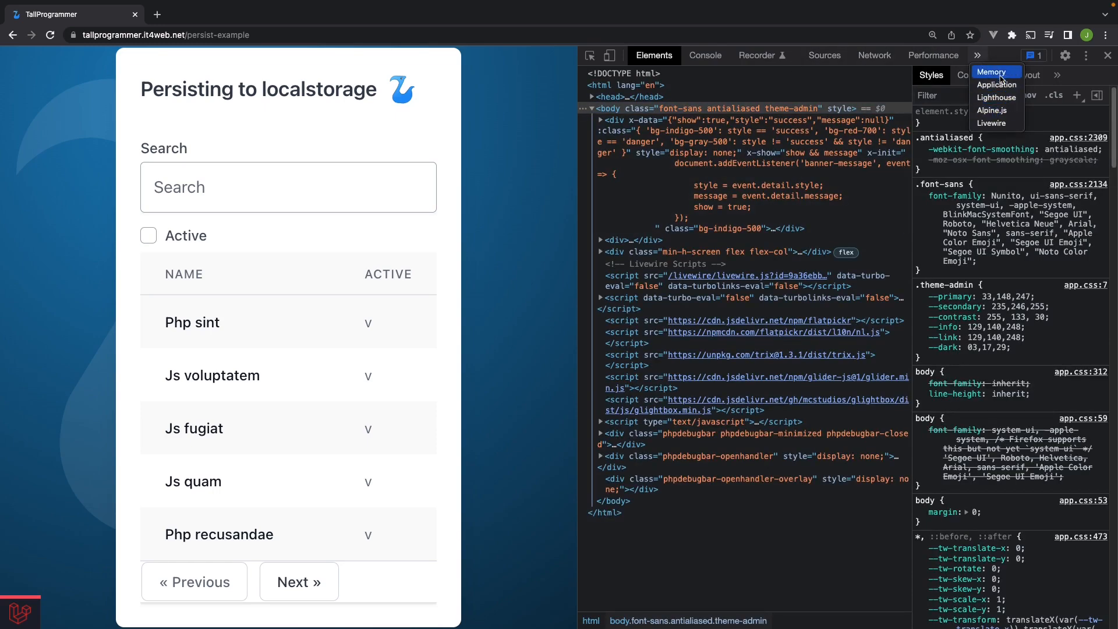
{"action": "left_click", "coordinate": [996, 83]}
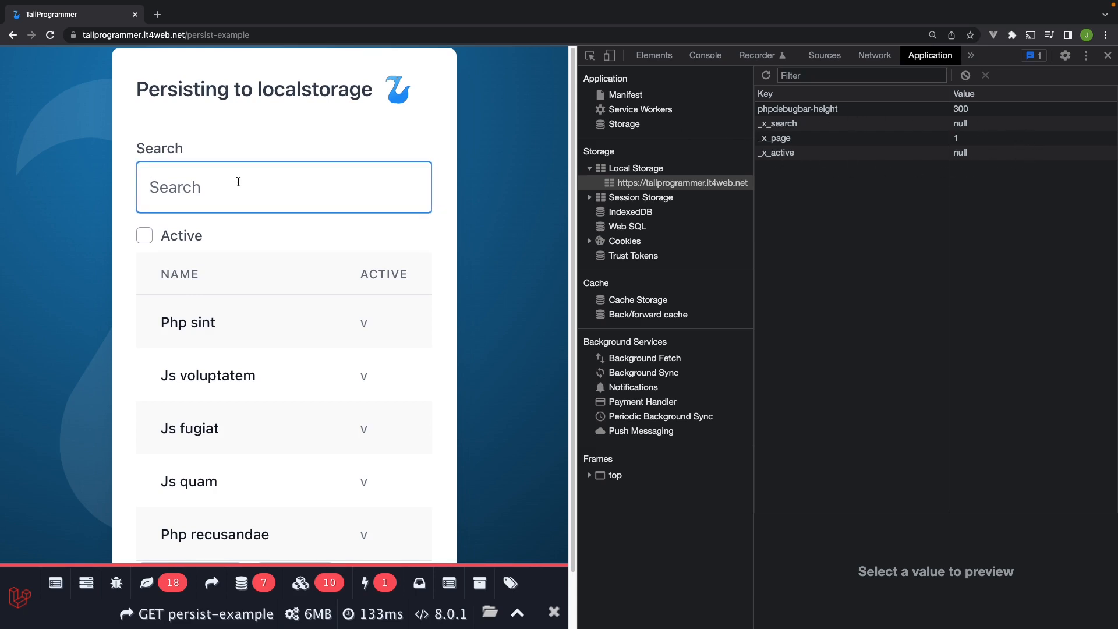
Step: Search php with Active on, then js with Active off, watching localStorage update, and close DevTools
{"action": "type", "text": "php"}
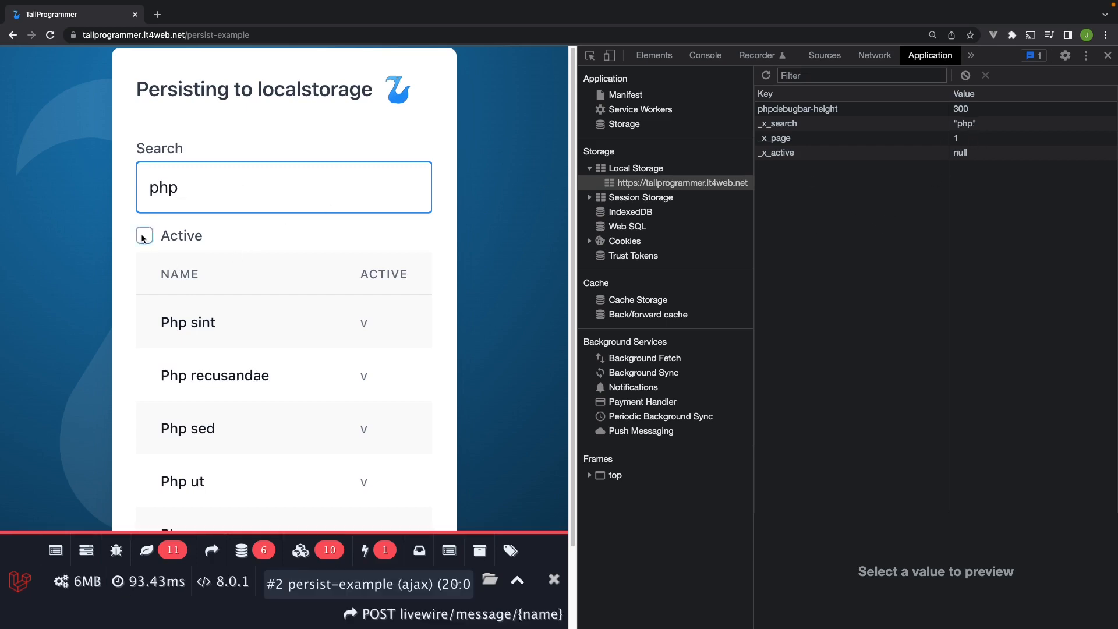
{"action": "left_click", "coordinate": [144, 236]}
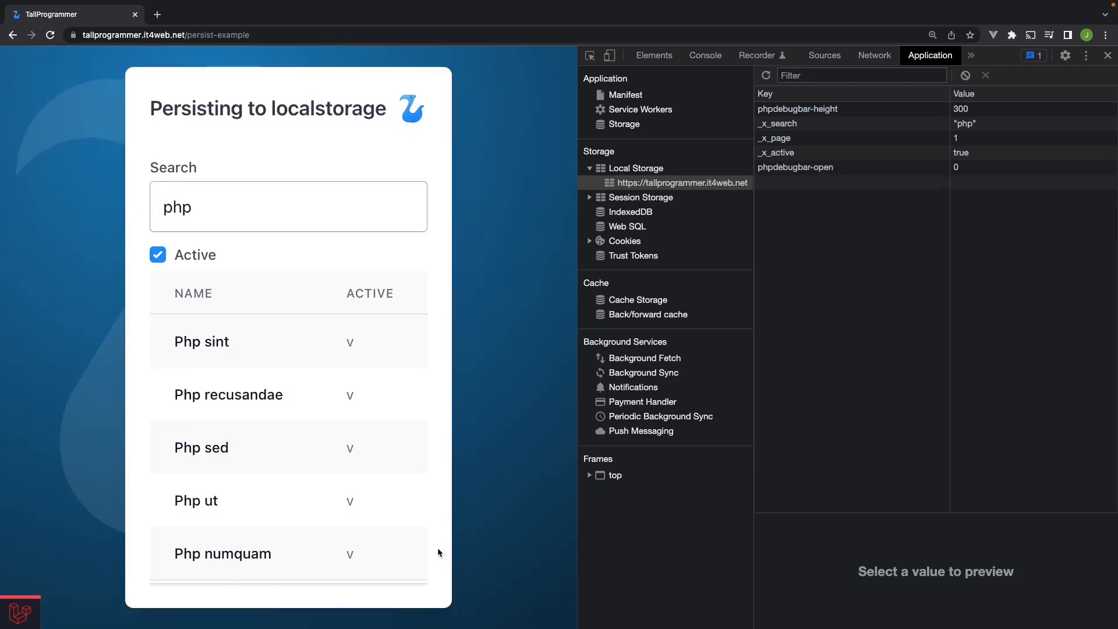
{"action": "type", "text": "js"}
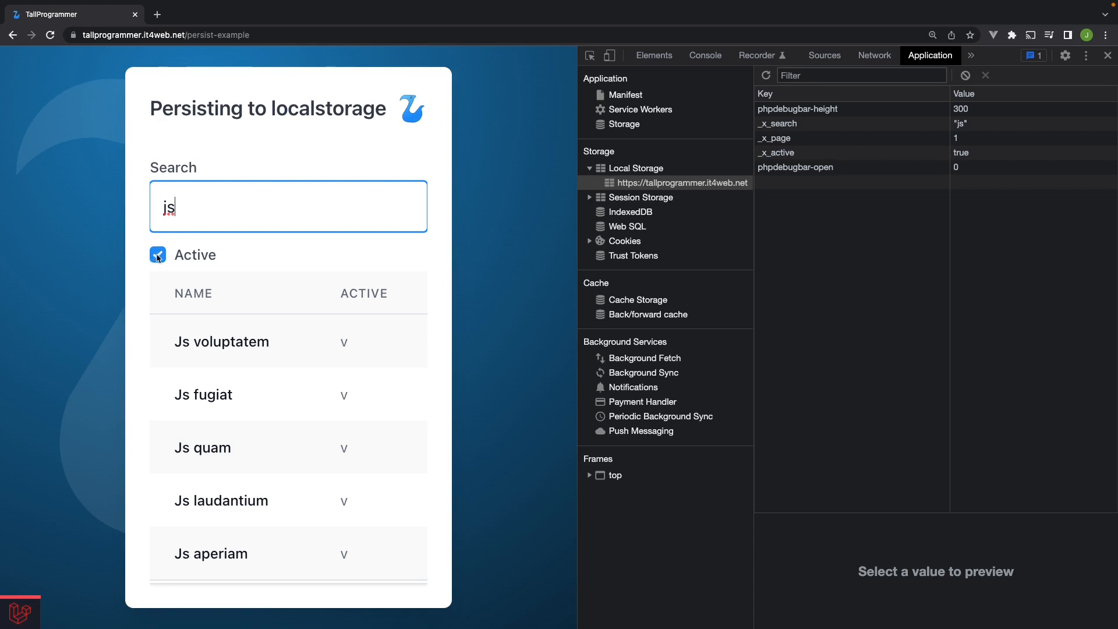
{"action": "left_click", "coordinate": [157, 255]}
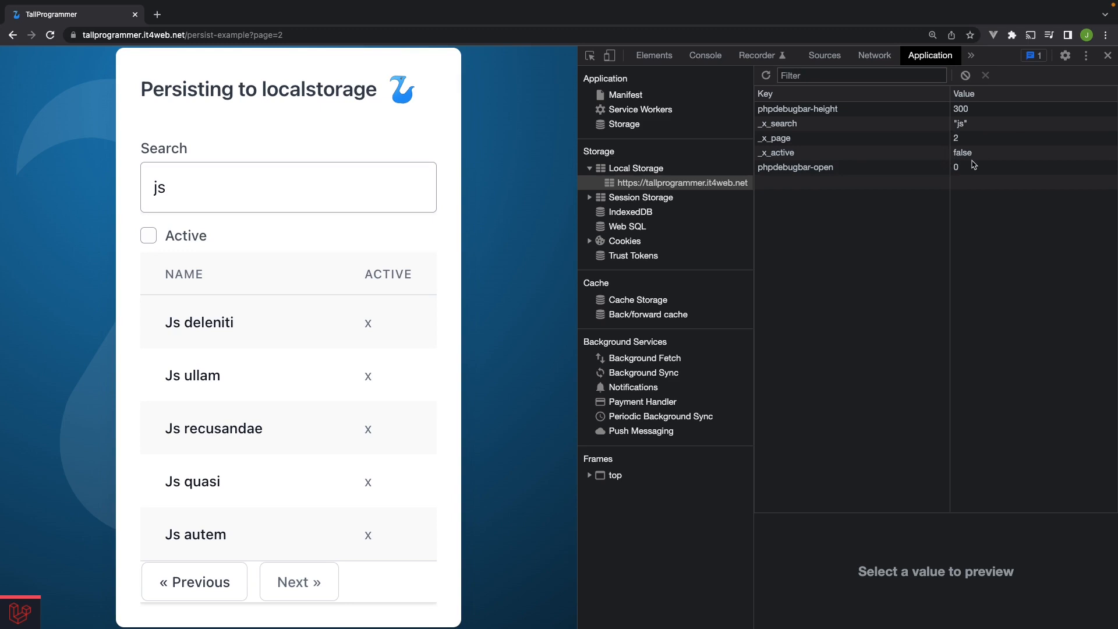
{"action": "left_click", "coordinate": [774, 137]}
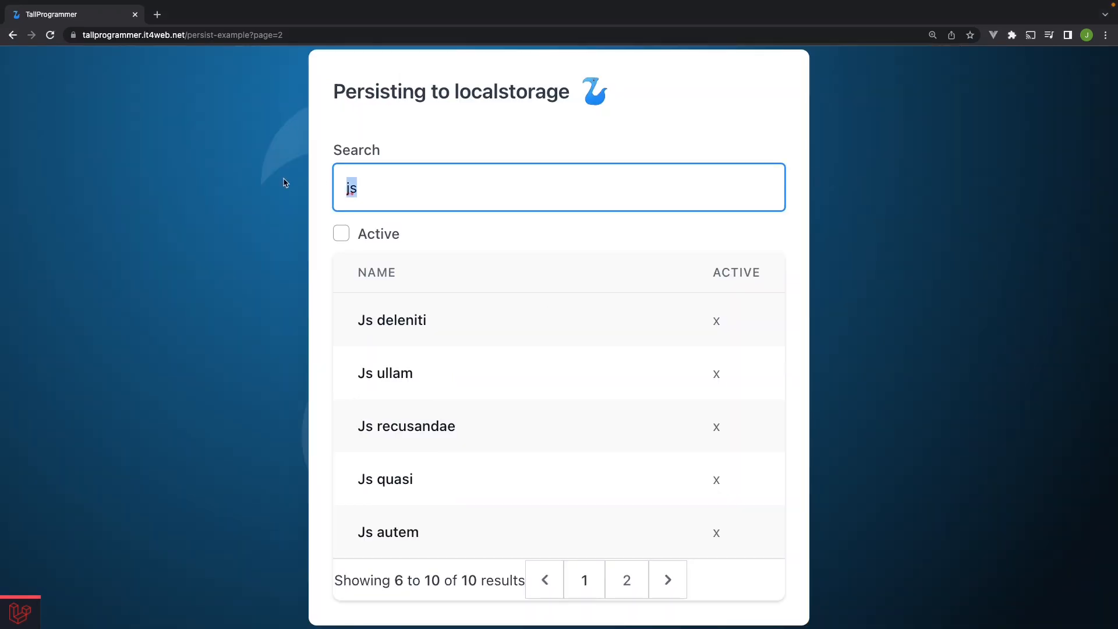
Step: Reload the page, then search for js with the Active filter turned on
{"action": "key", "text": "Backspace"}
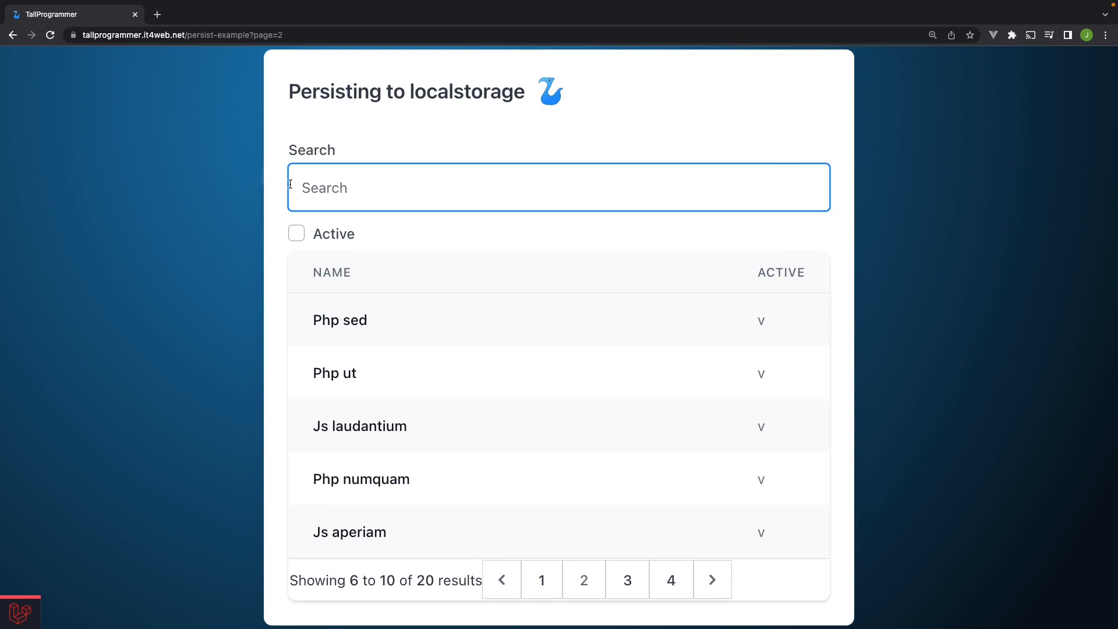
{"action": "mouse_move", "coordinate": [305, 188]}
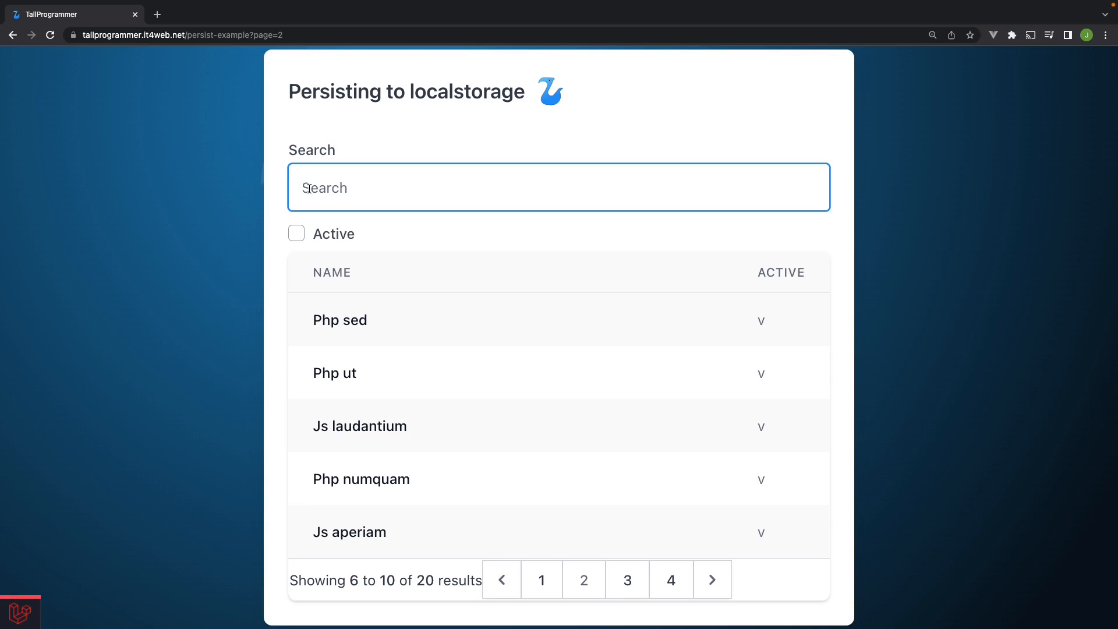
{"action": "mouse_move", "coordinate": [512, 525]}
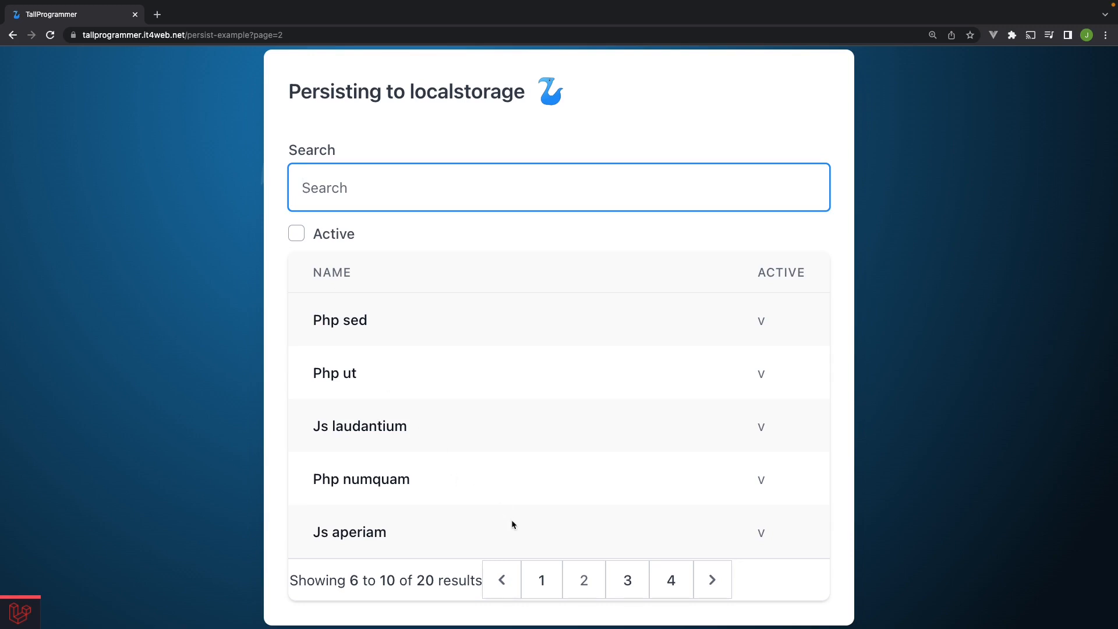
{"action": "double_click", "coordinate": [317, 532]}
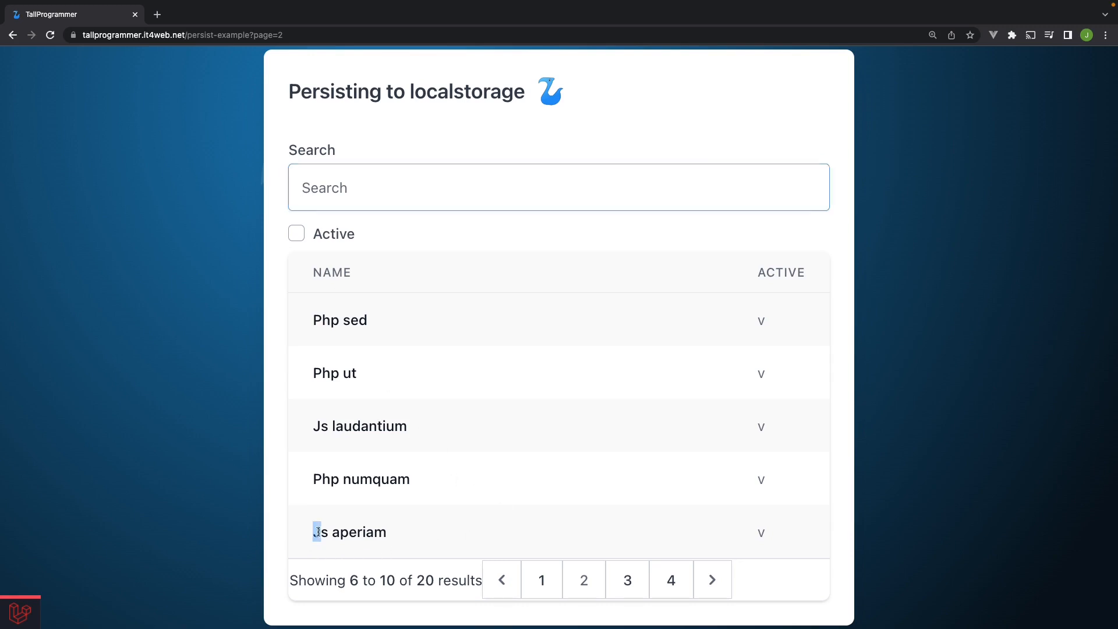
{"action": "left_click", "coordinate": [558, 187]}
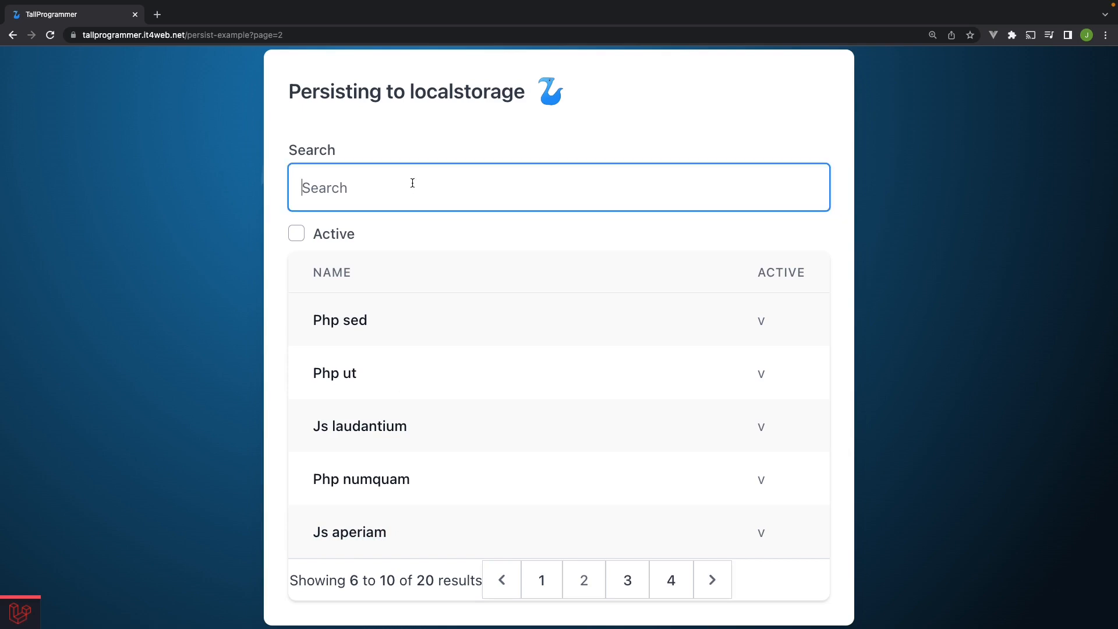
{"action": "type", "text": "js"}
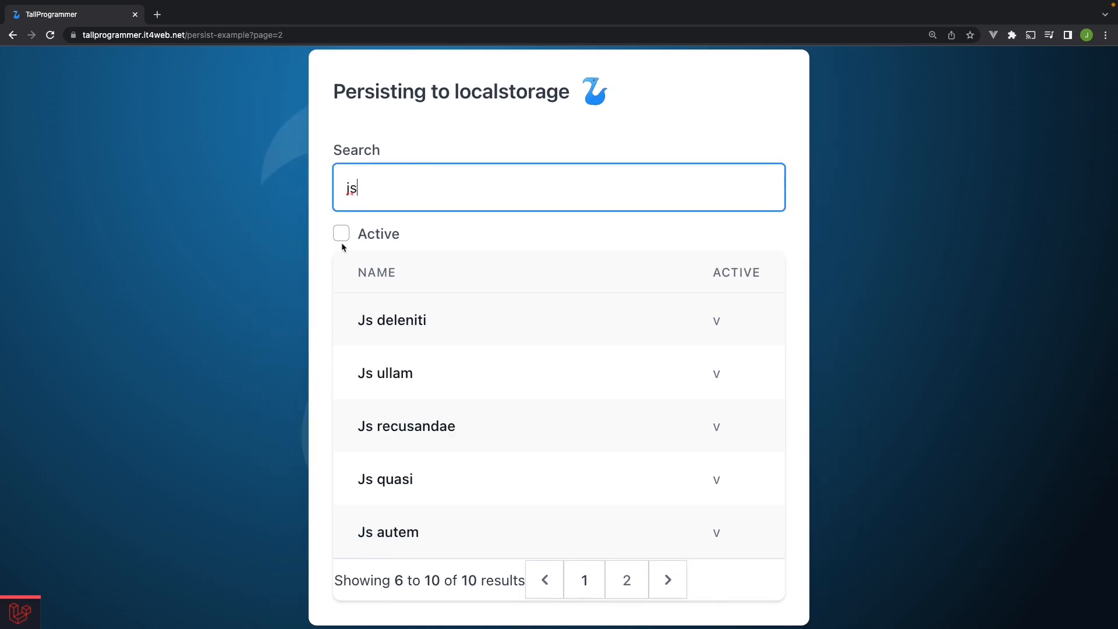
{"action": "left_click", "coordinate": [341, 233]}
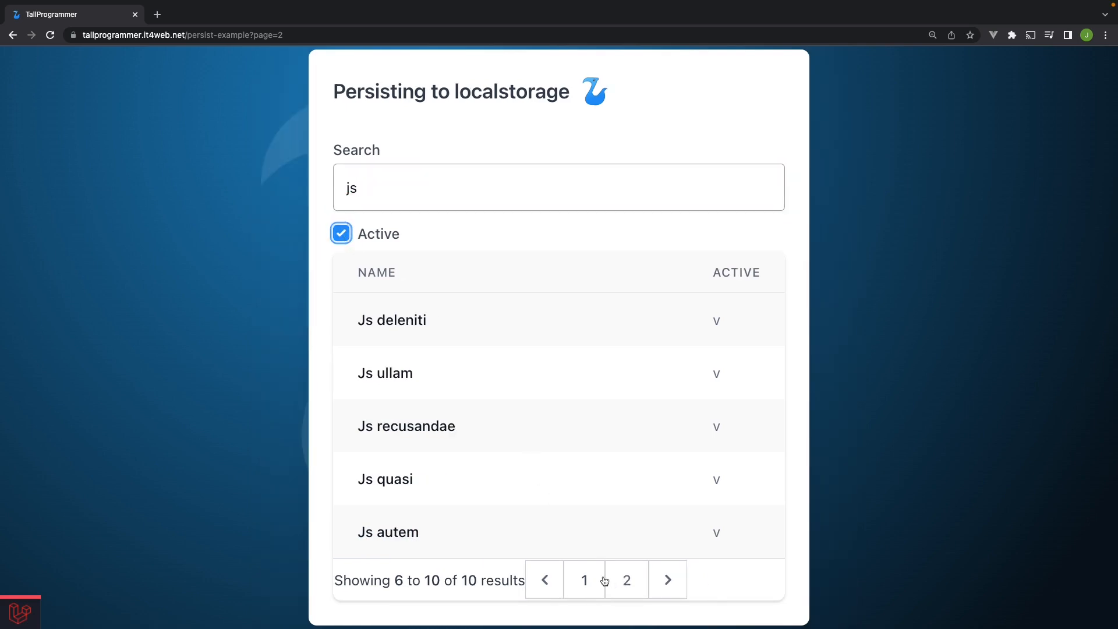
Step: Visit the Js deleniti project and return, finding filters restored but page reset to 1
{"action": "left_click", "coordinate": [583, 580]}
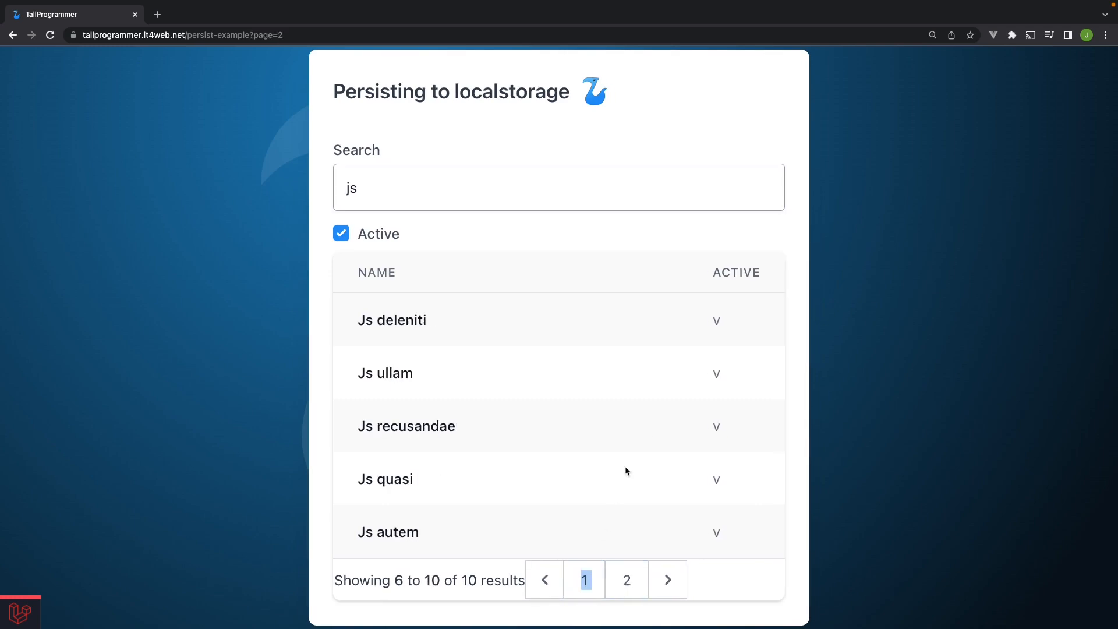
{"action": "mouse_move", "coordinate": [391, 321]}
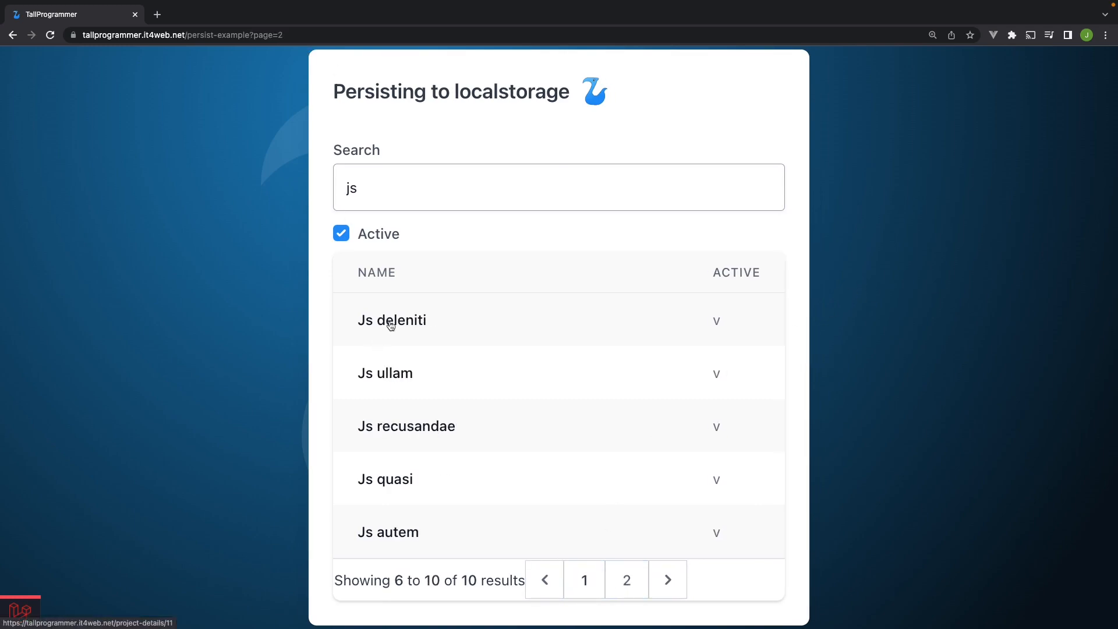
{"action": "left_click", "coordinate": [391, 320]}
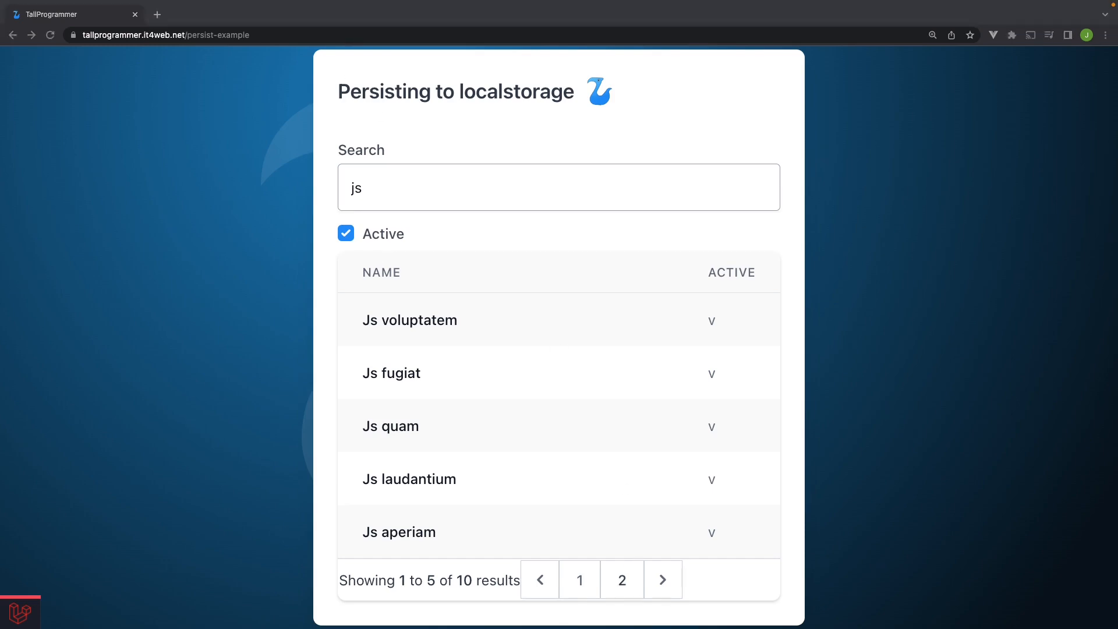
{"action": "mouse_move", "coordinate": [615, 553]}
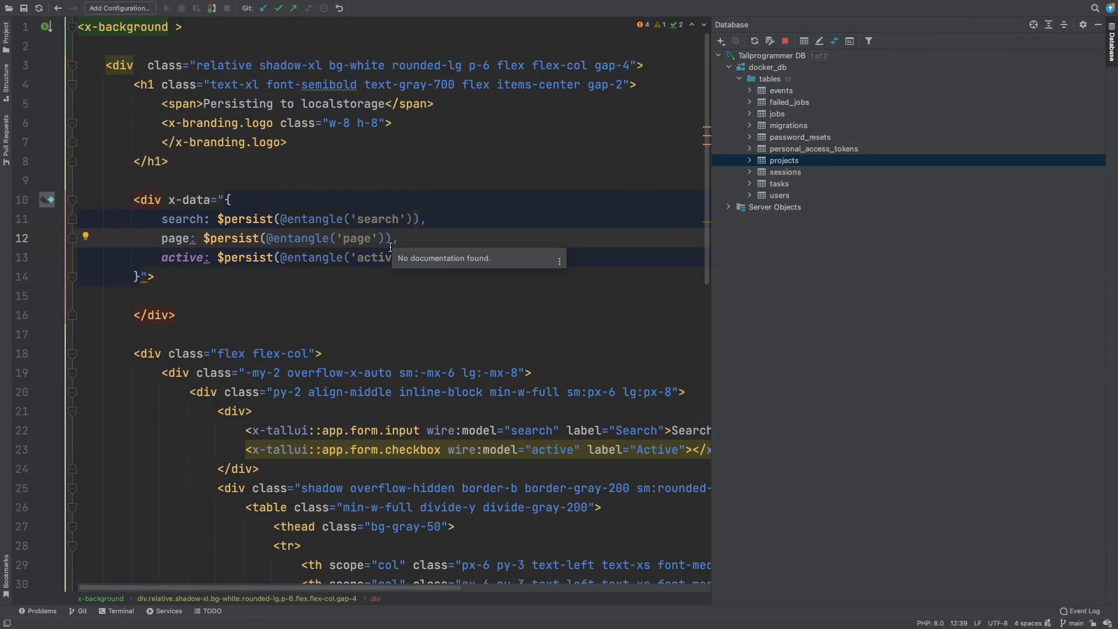
{"action": "type", "text": "pa"}
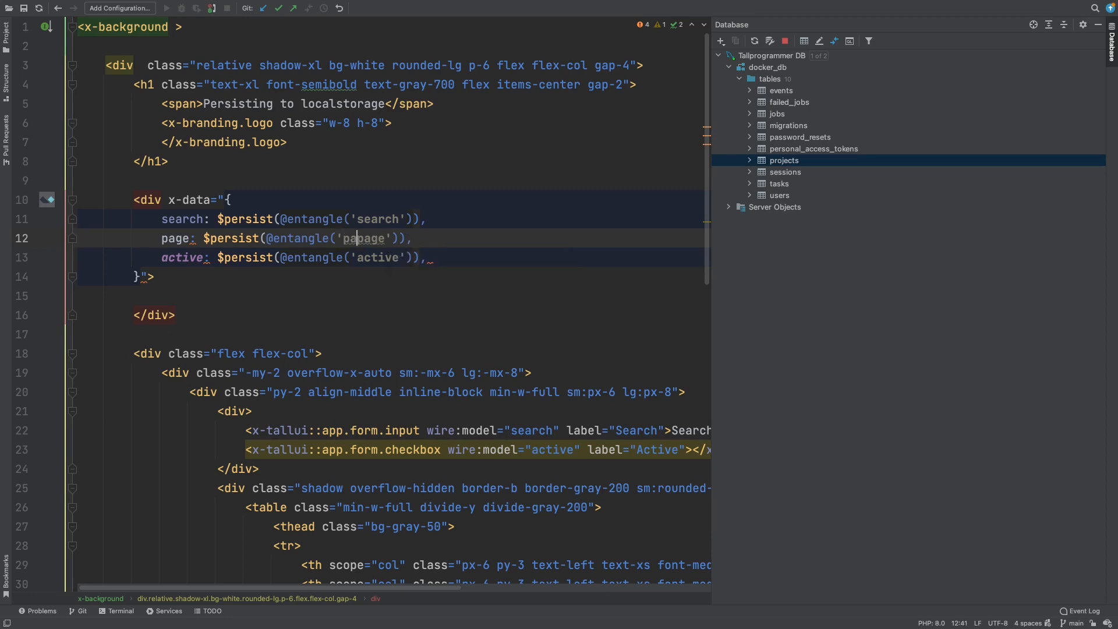
{"action": "type", "text": "ginator"}
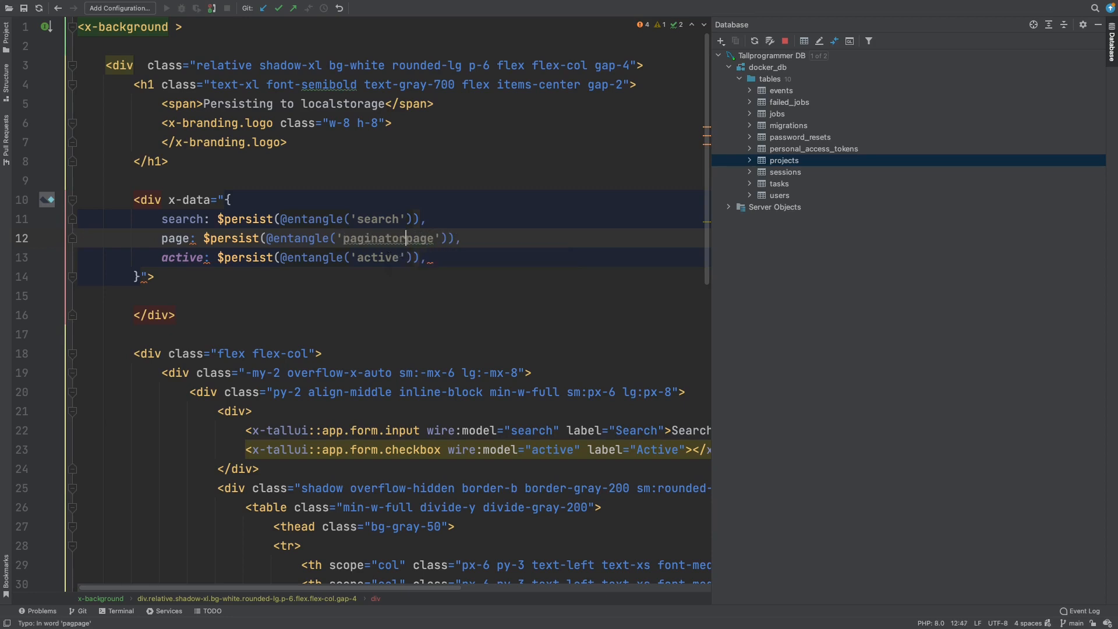
{"action": "type", "text": "s."}
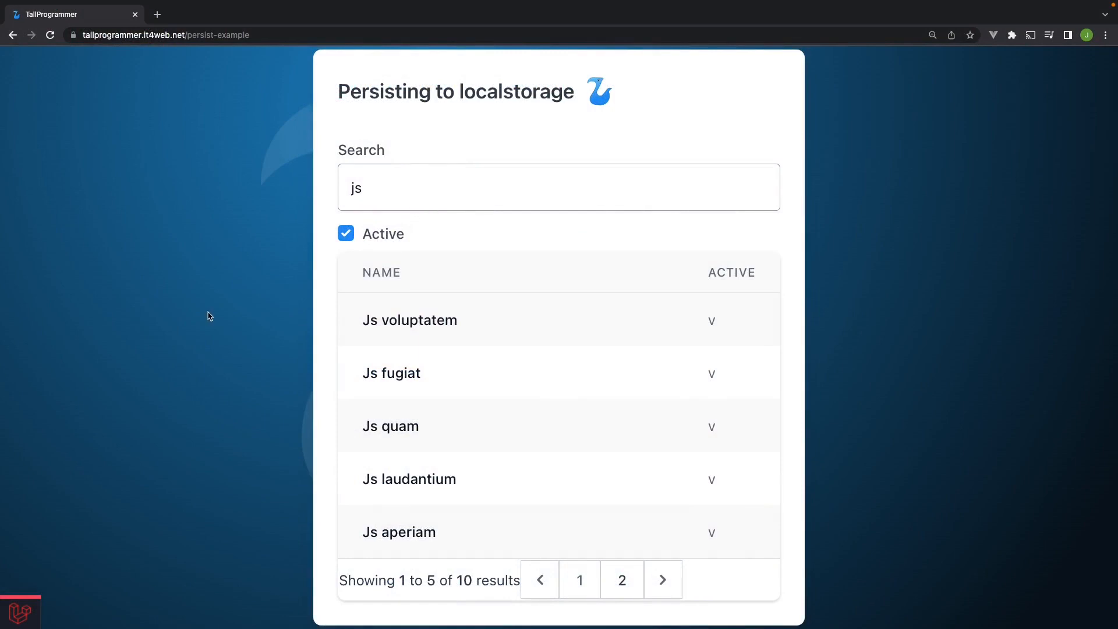
{"action": "mouse_move", "coordinate": [597, 577]}
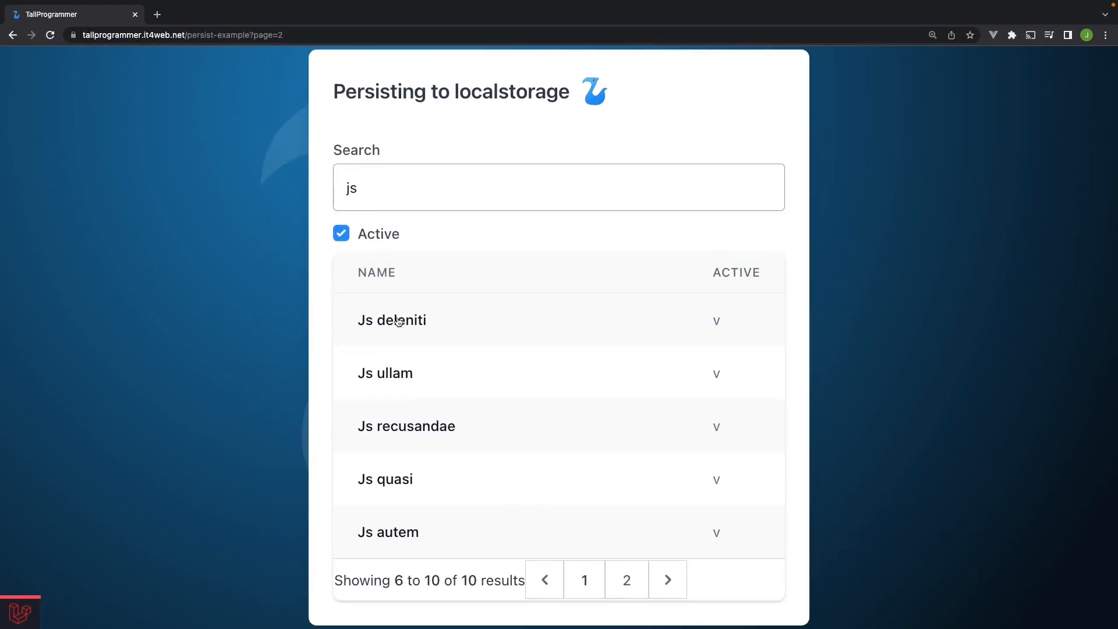
Step: Visit Js deleniti from page 2 and return to persist-example with page 2 restored
{"action": "left_click", "coordinate": [391, 320]}
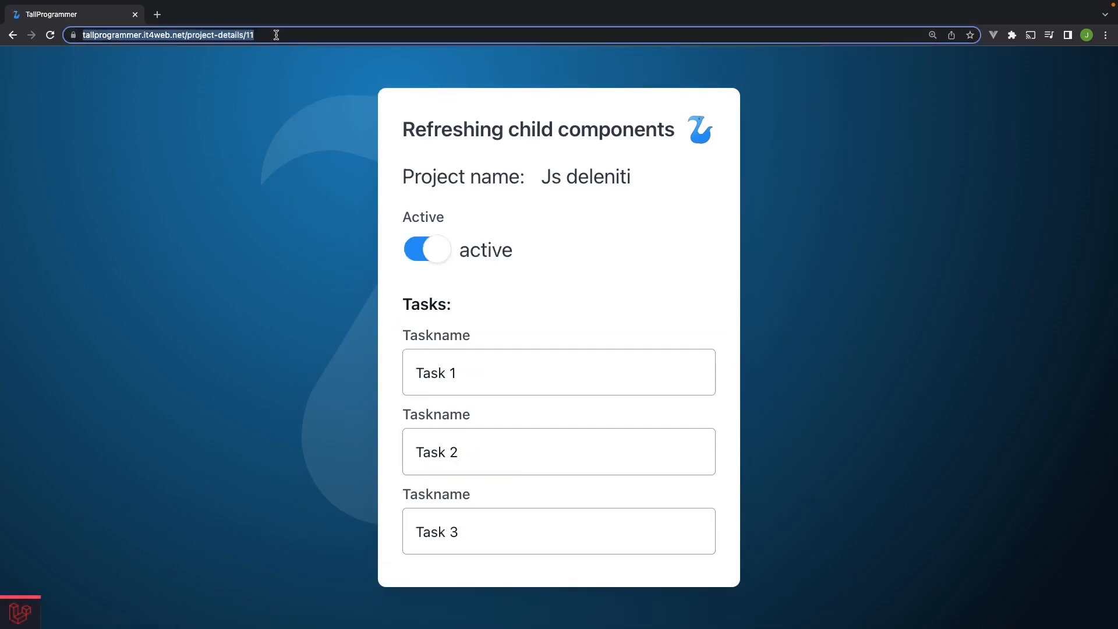
{"action": "type", "text": "persist-example?page=2"}
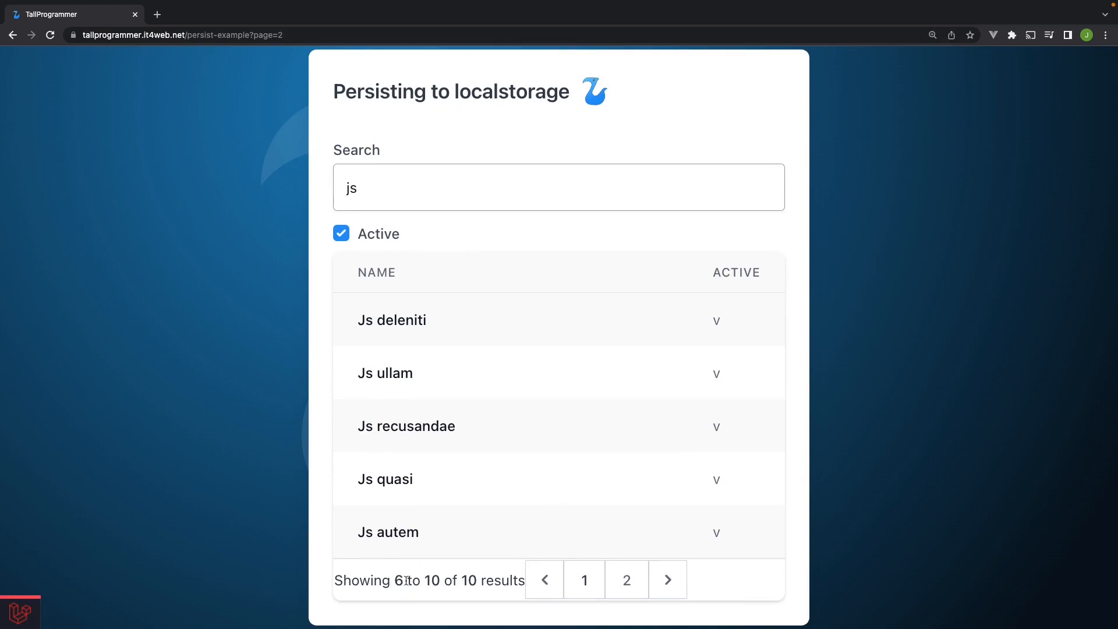
{"action": "mouse_move", "coordinate": [400, 579]}
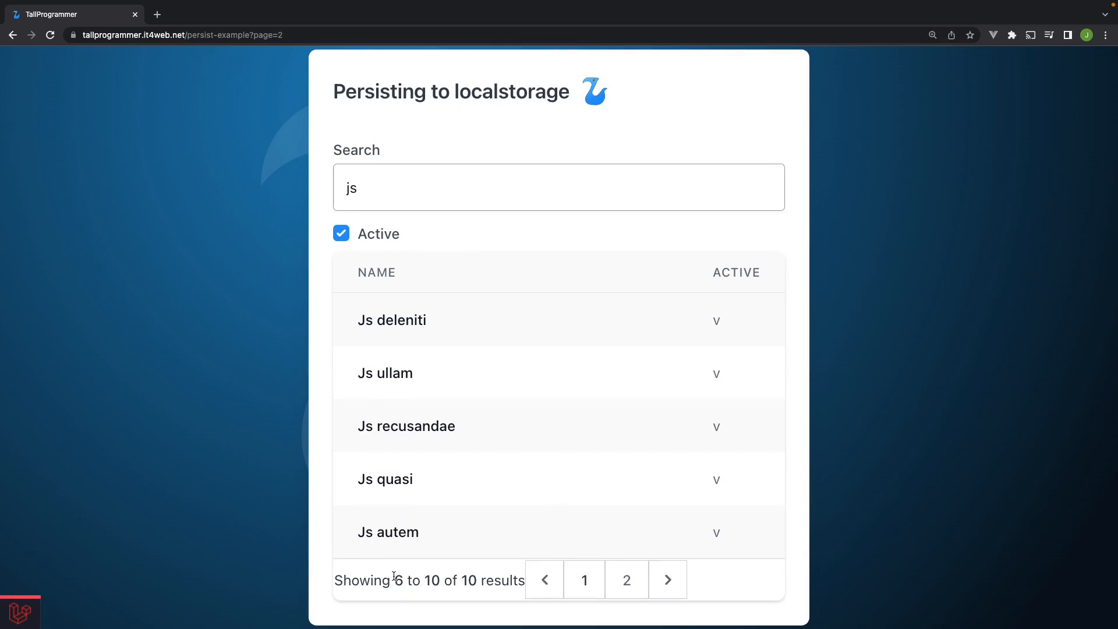
{"action": "mouse_move", "coordinate": [198, 470]}
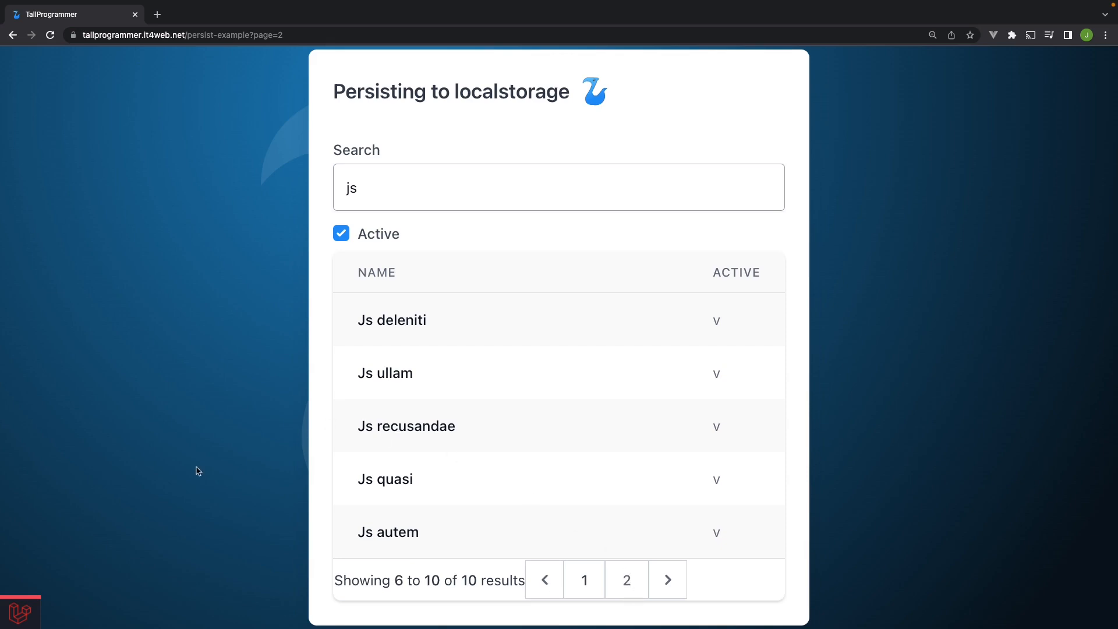
{"action": "mouse_move", "coordinate": [468, 417]}
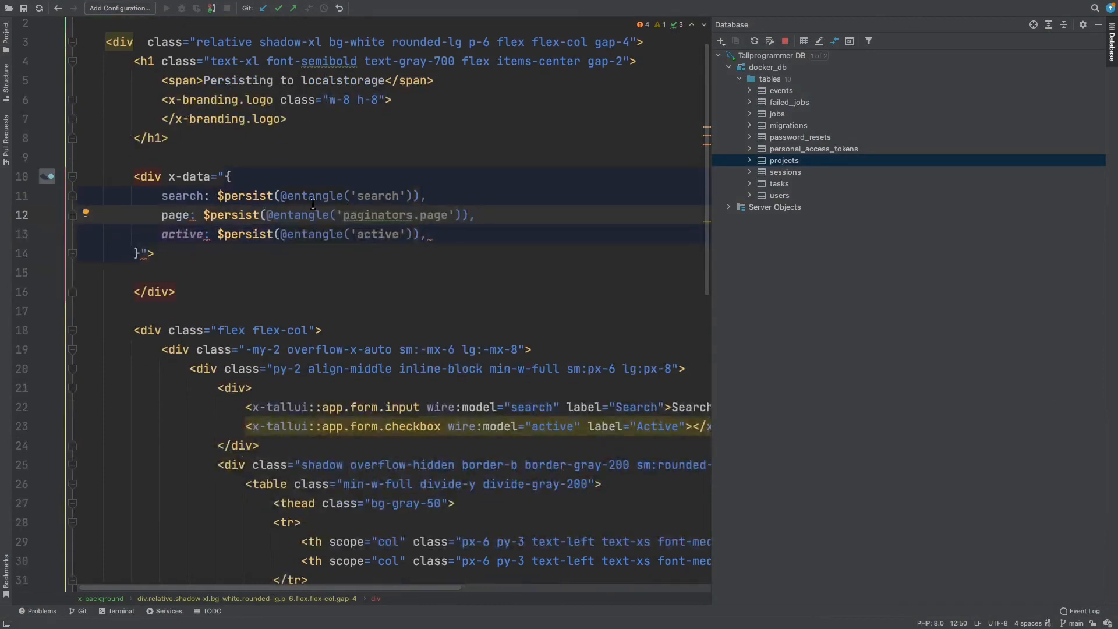
{"action": "double_click", "coordinate": [312, 195]}
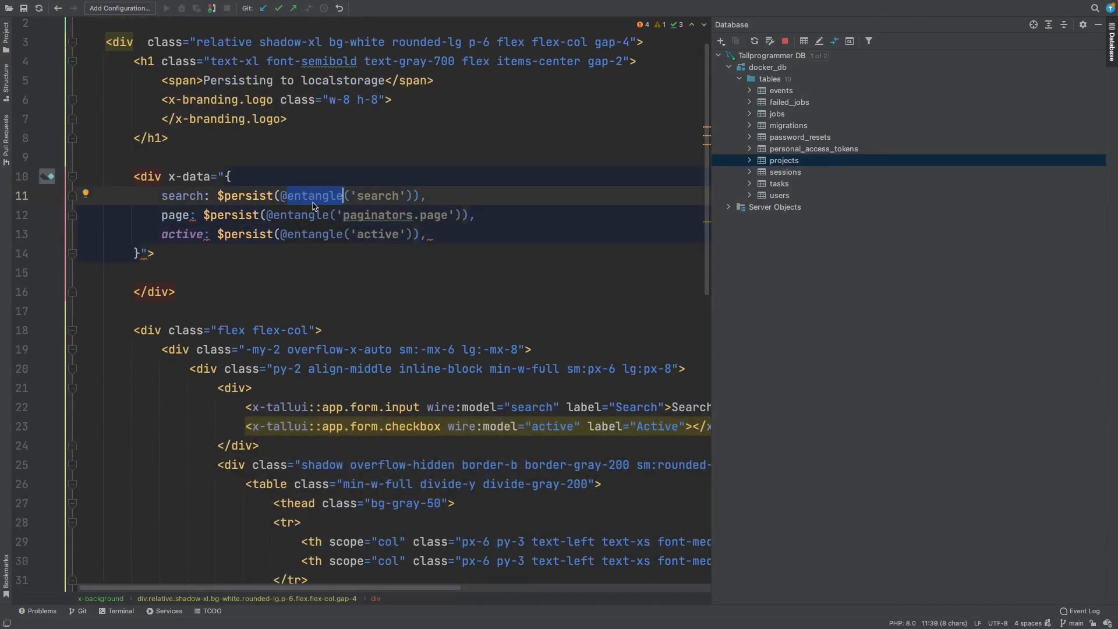